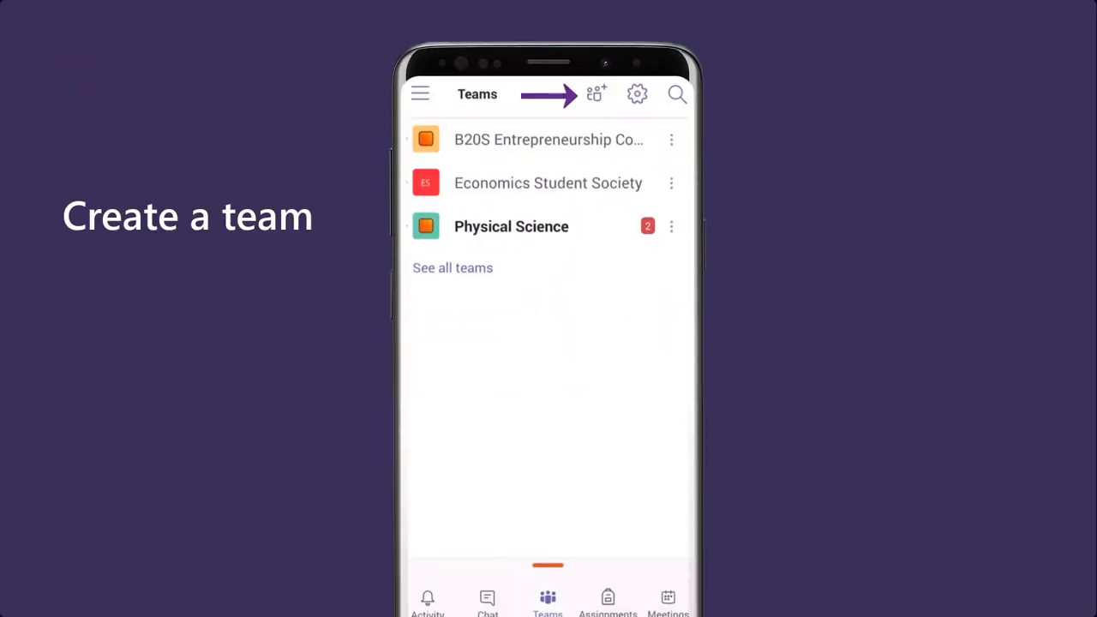
- Create a brand-new team named 'Project Group 3C'
left_click(597, 94)
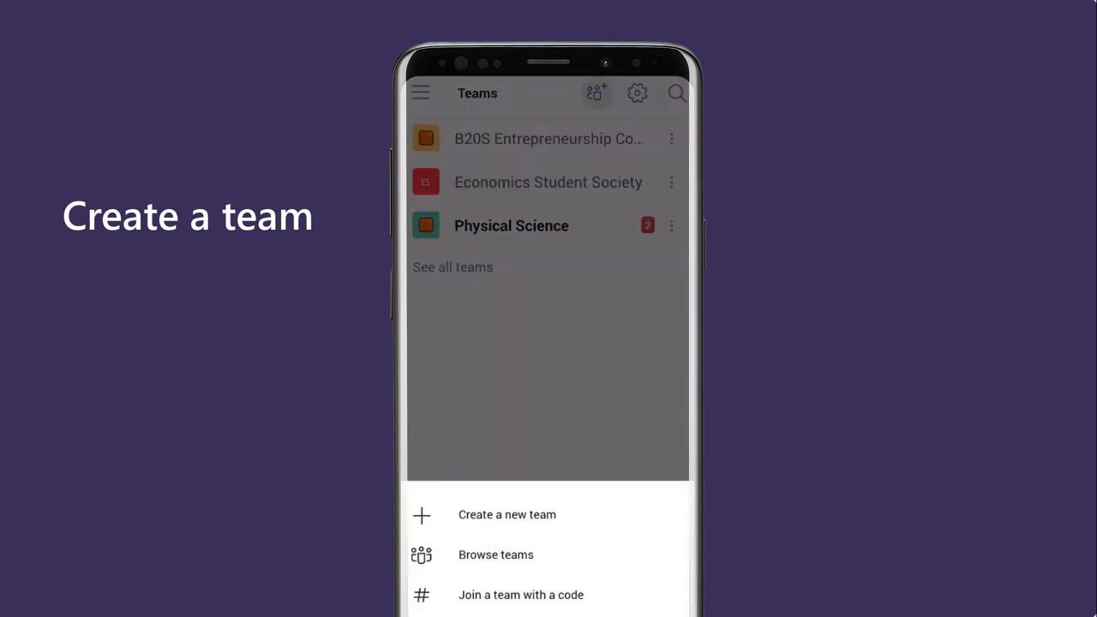
left_click(508, 514)
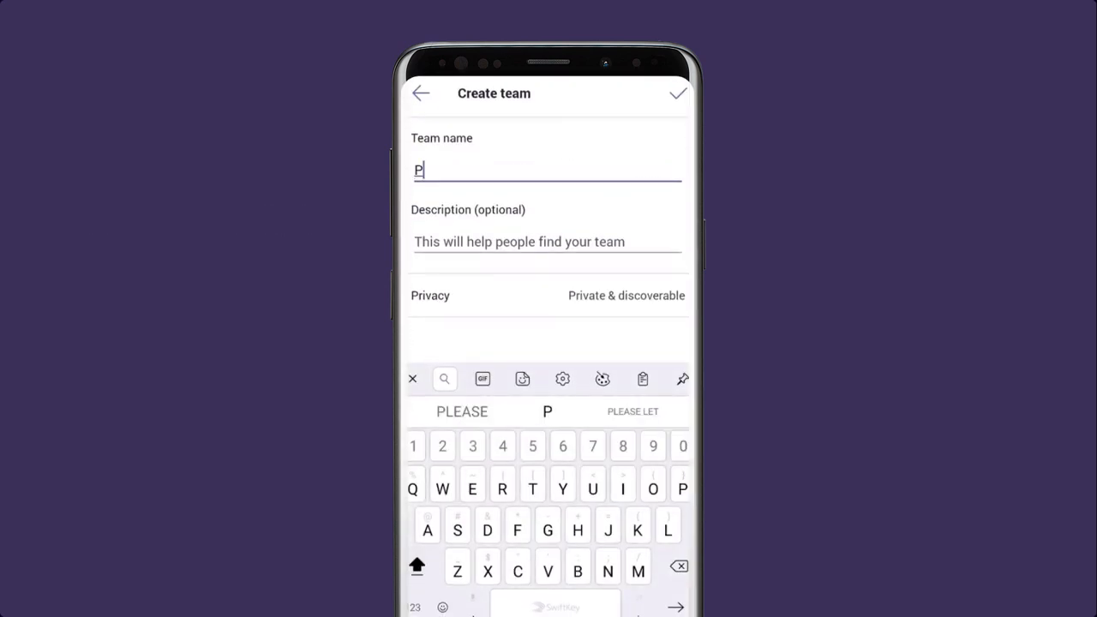
type("roject Group")
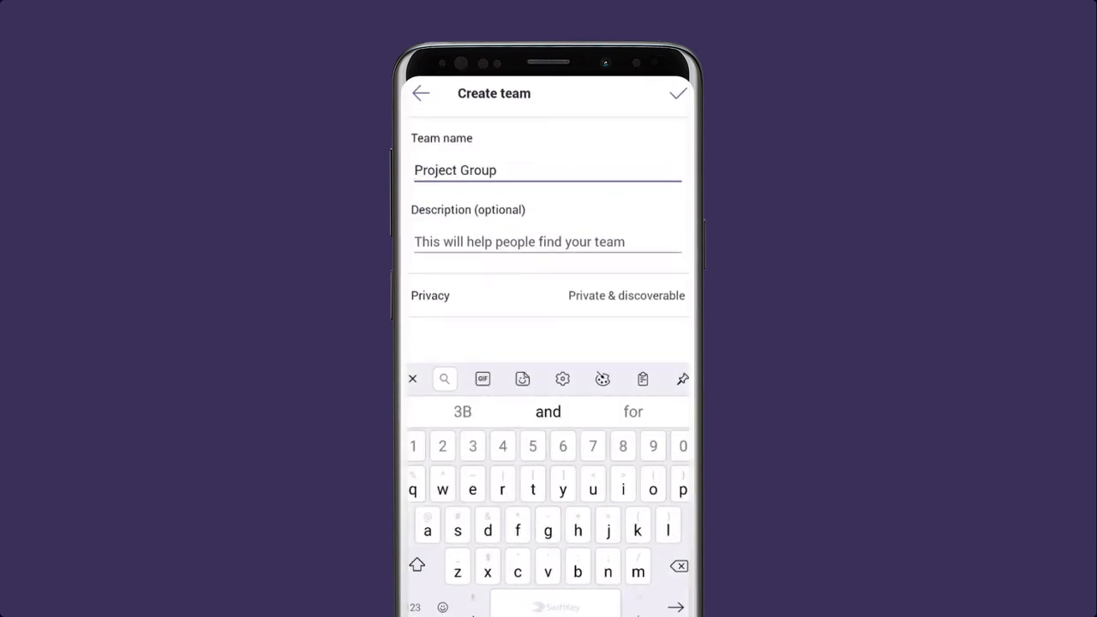
left_click(679, 92)
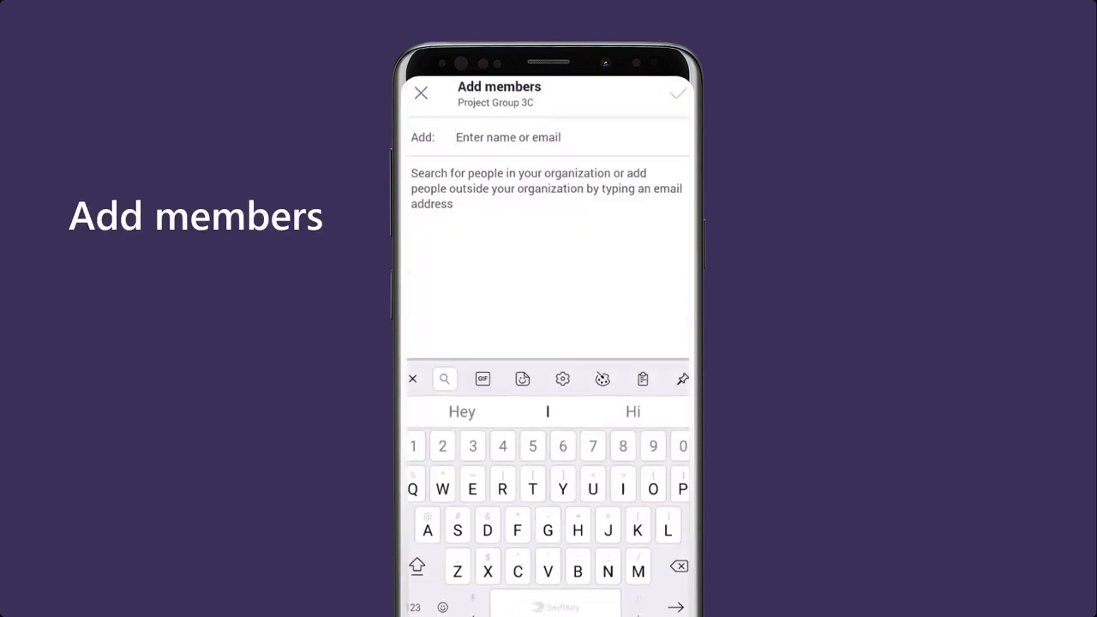
- Add the three student members found by name and return to the teams list
type("bro")
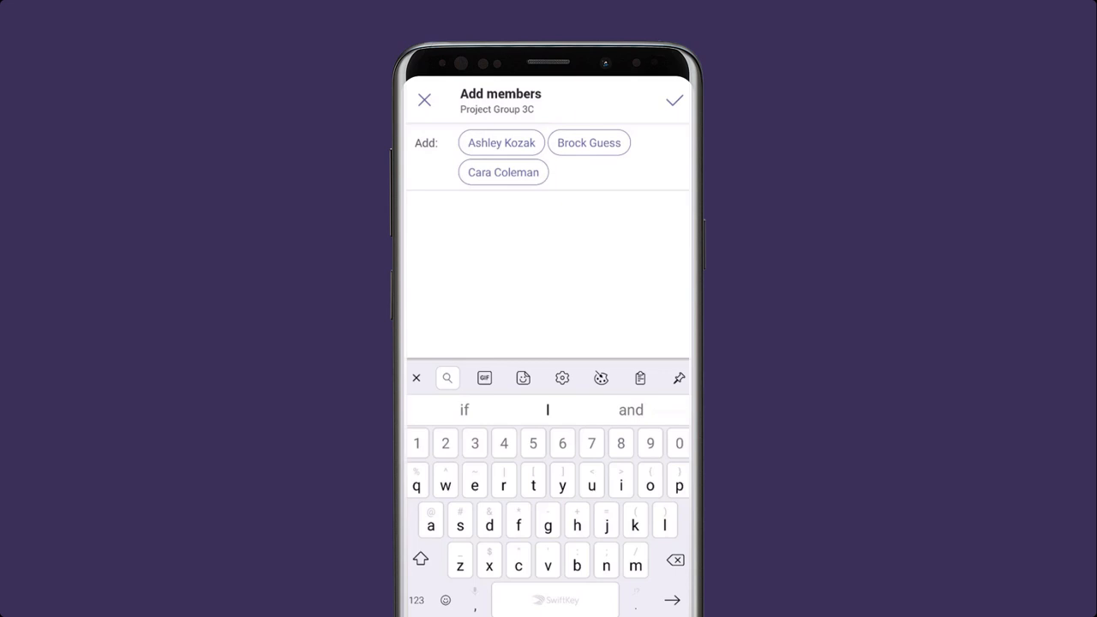
left_click(676, 99)
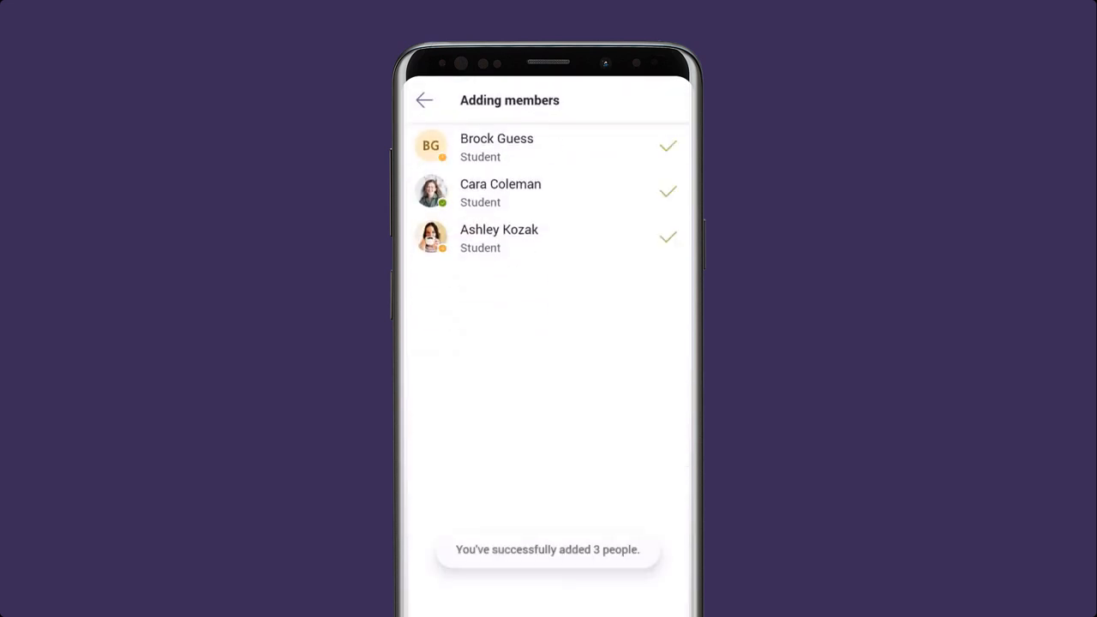
left_click(424, 100)
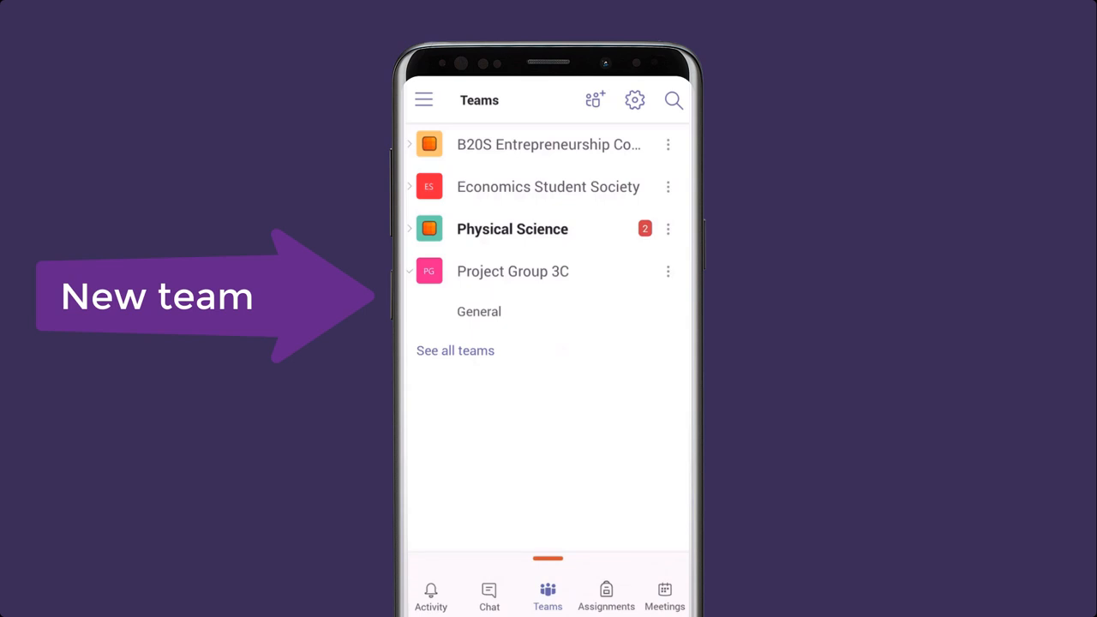
left_click(480, 312)
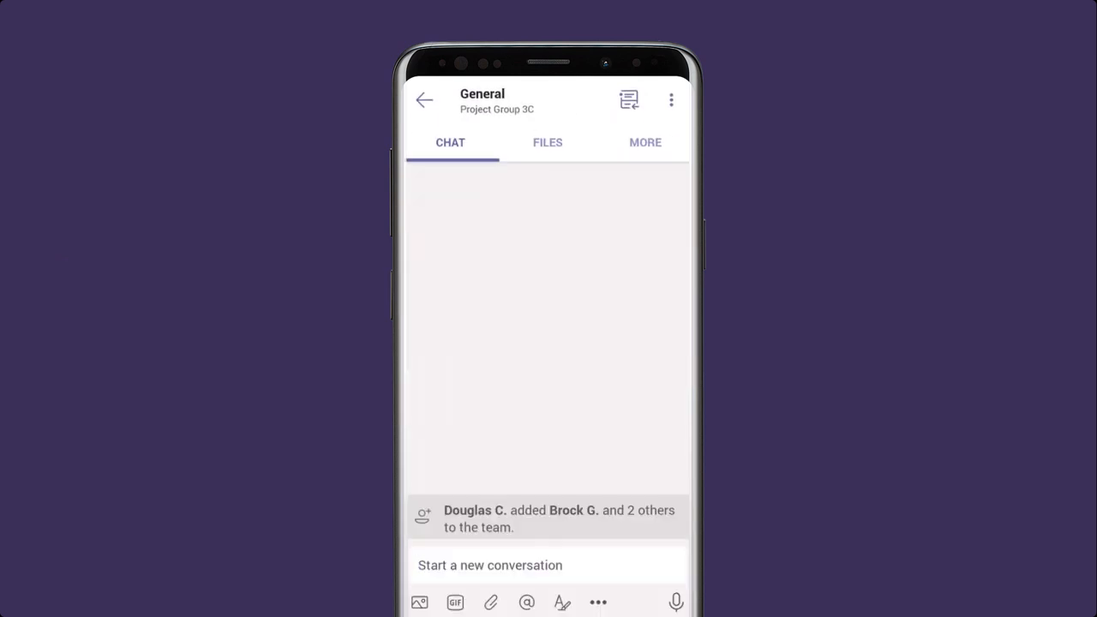
type("Looking forward to working with everyone")
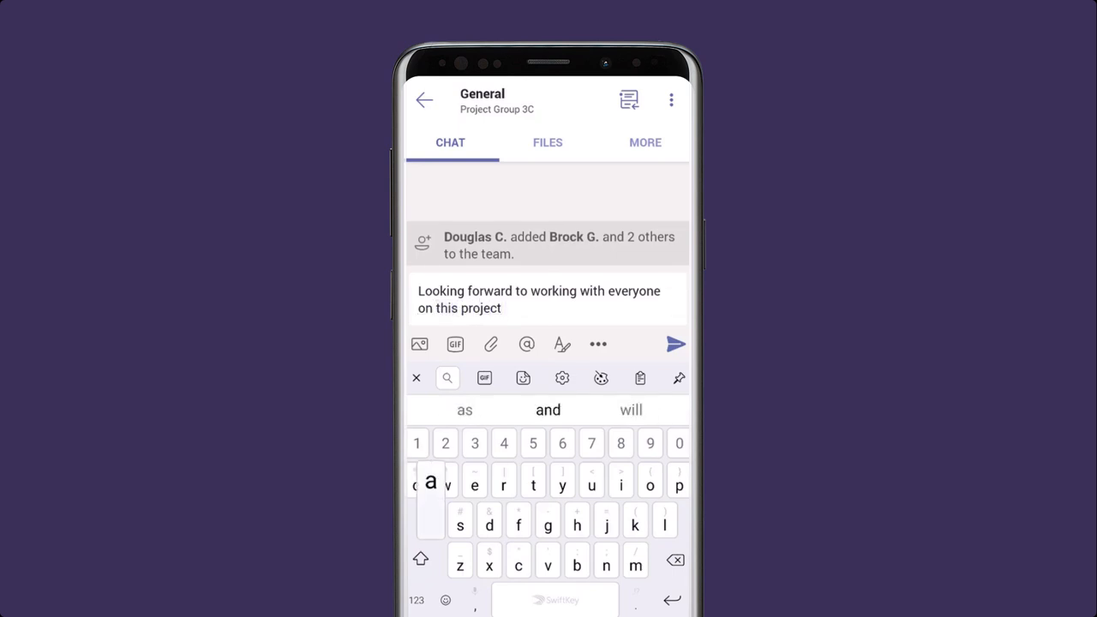
type("@")
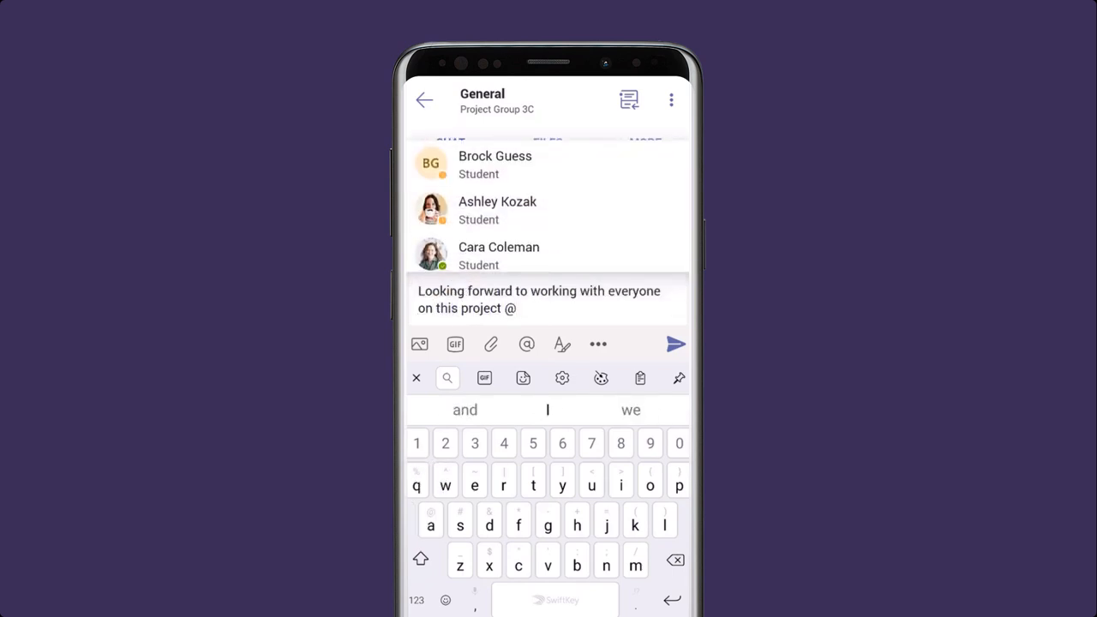
type("t")
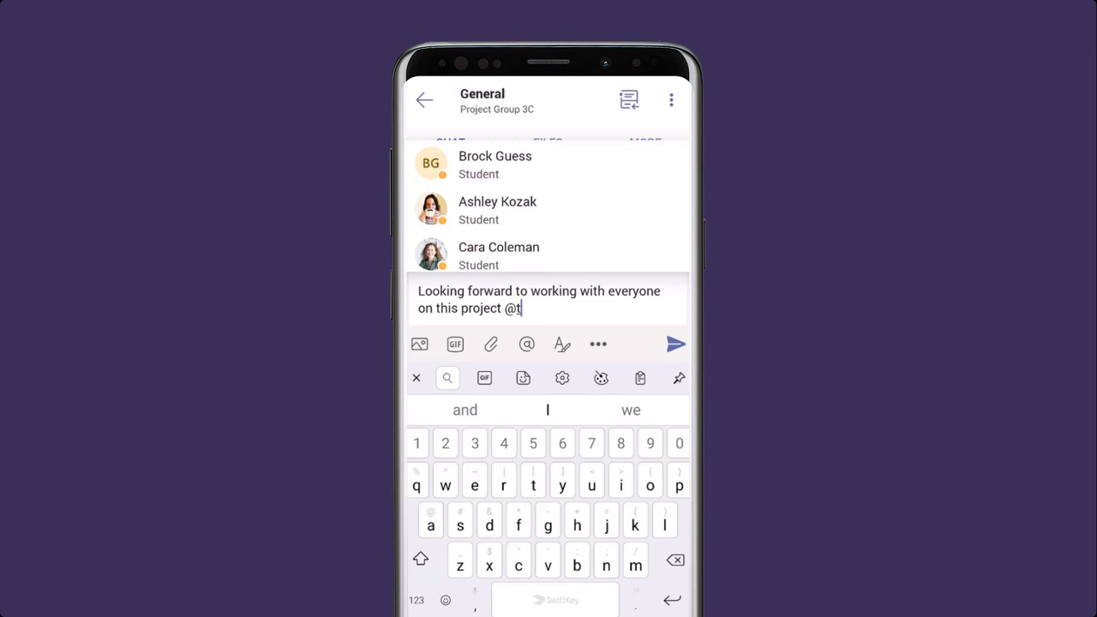
type("ea")
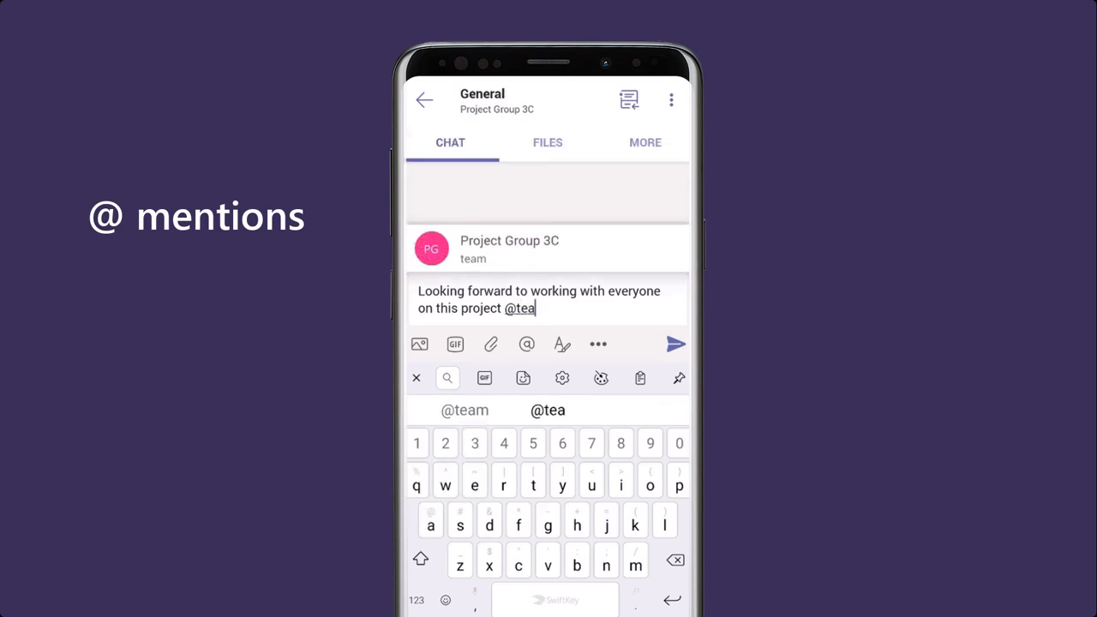
left_click(466, 410)
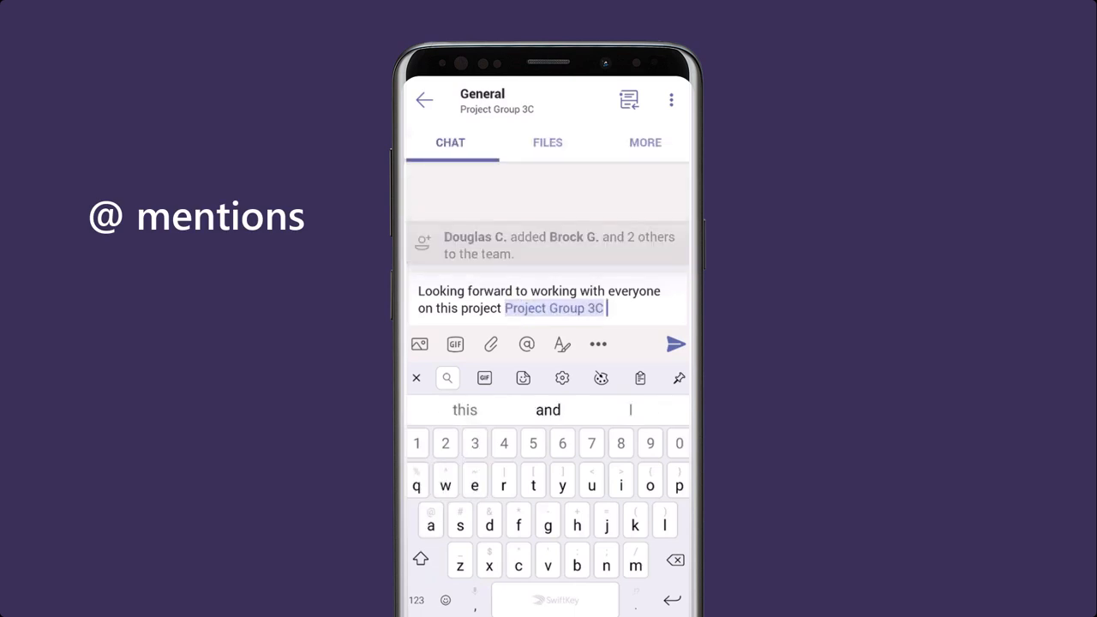
left_click(676, 343)
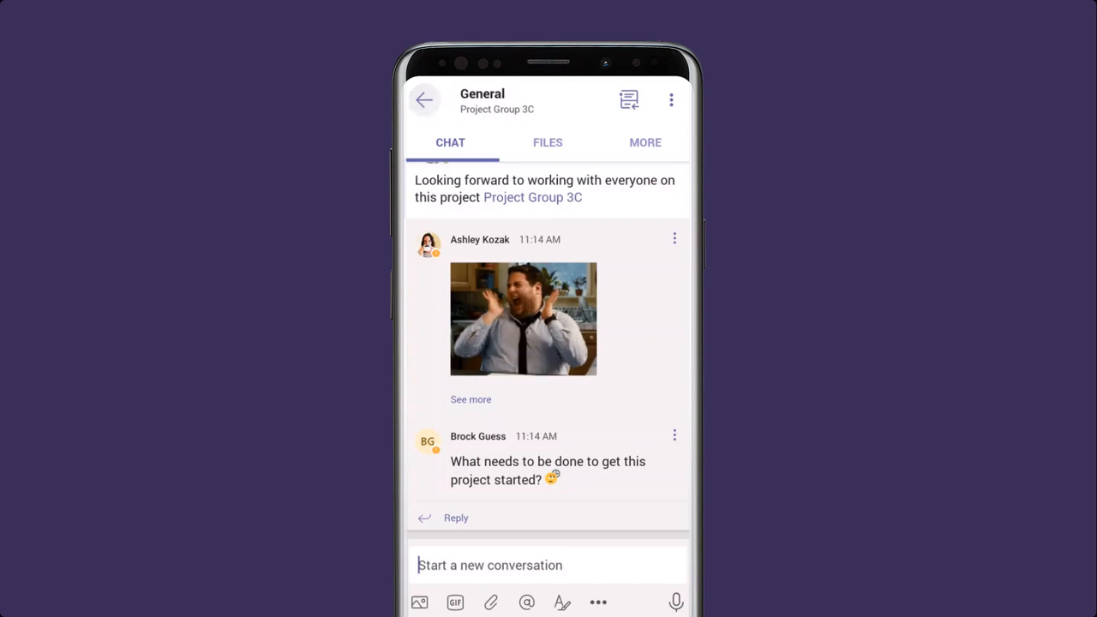
- Add a 'Tasks and Meetings' channel to Project Group 3C via Manage Channels and show it
left_click(424, 99)
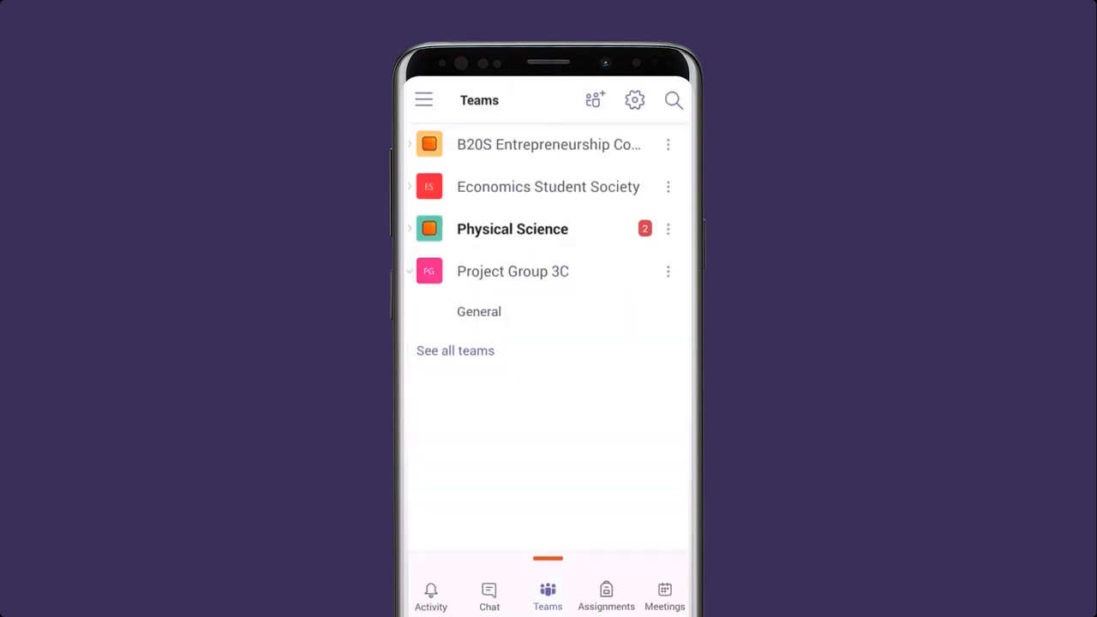
left_click(669, 271)
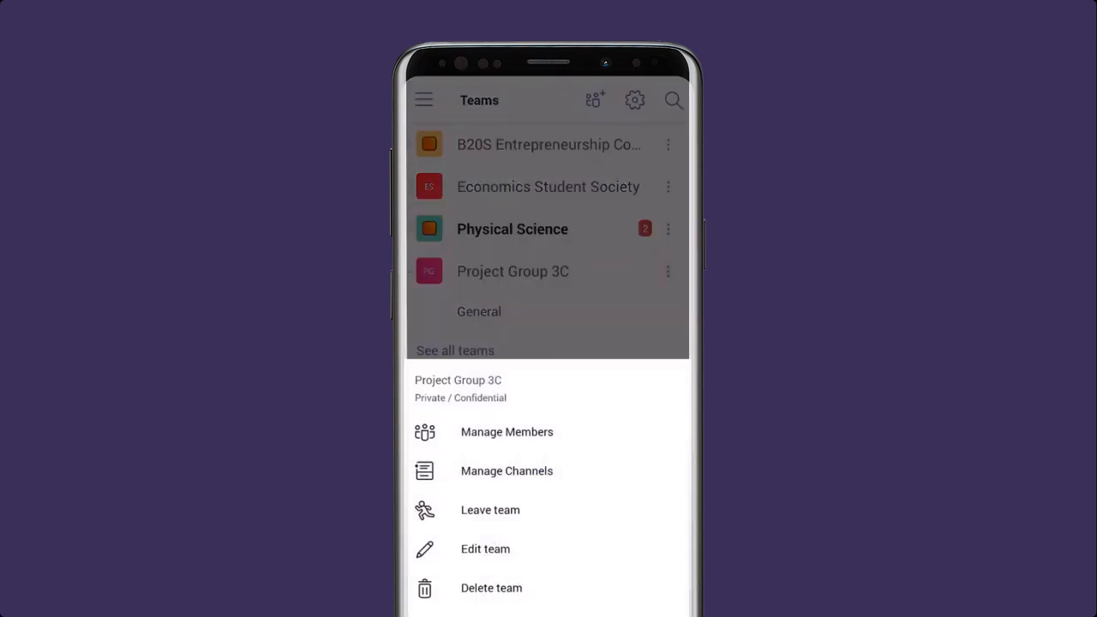
left_click(507, 470)
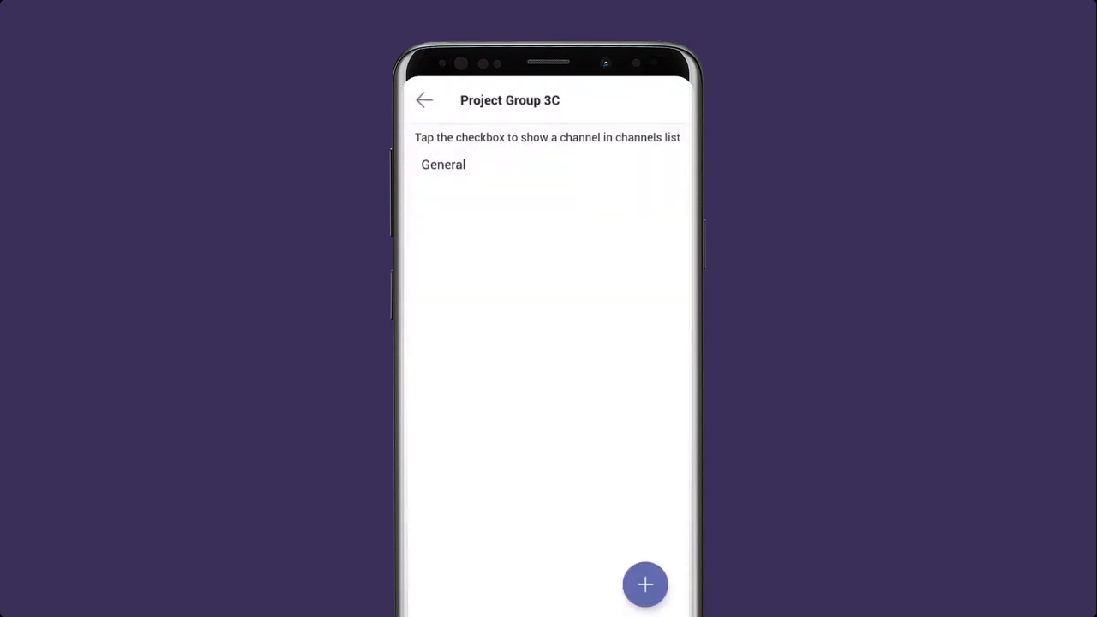
left_click(645, 583)
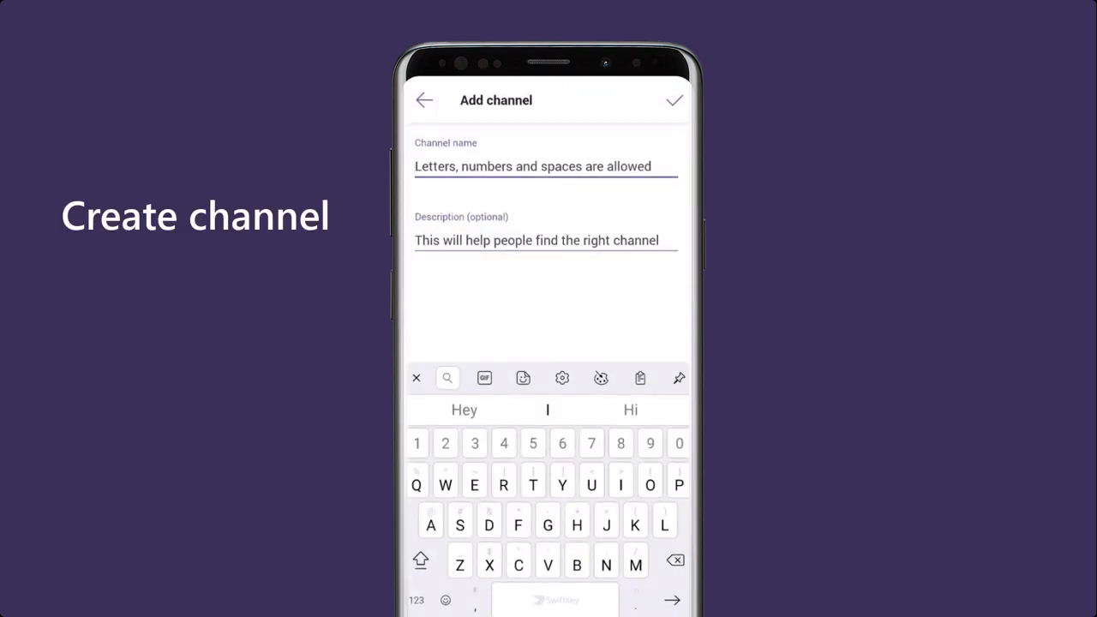
type("Tasks and Meetings")
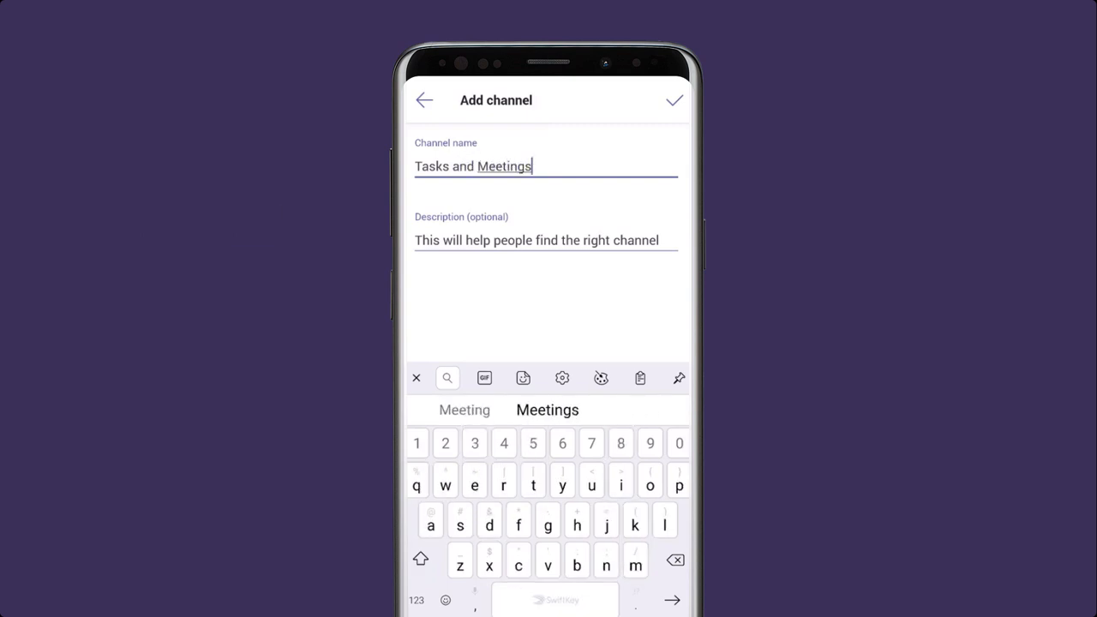
left_click(675, 99)
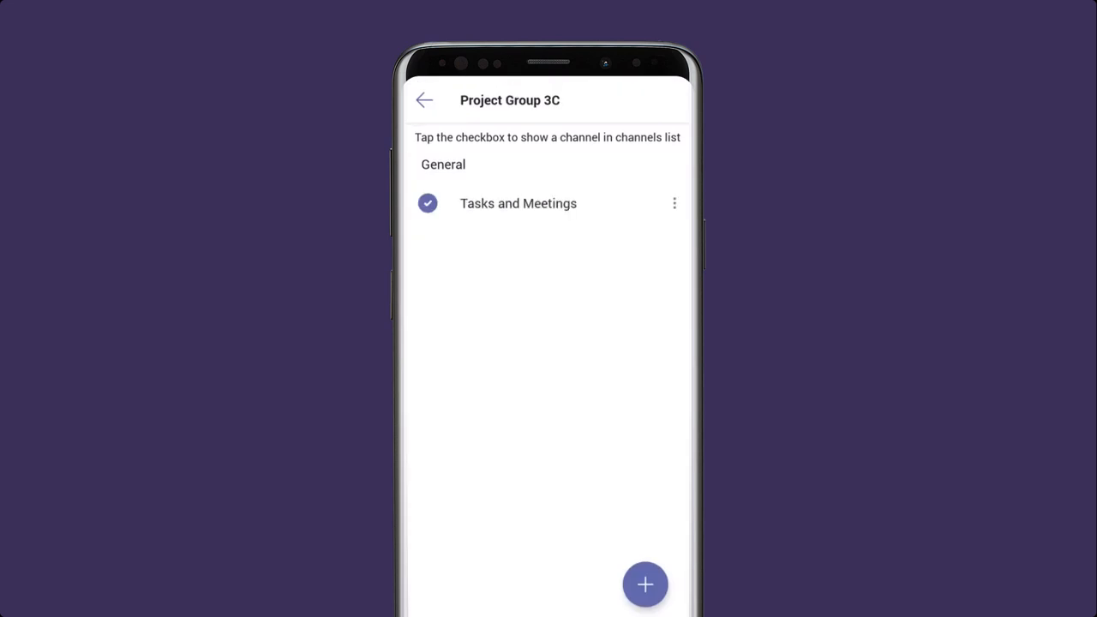
left_click(518, 203)
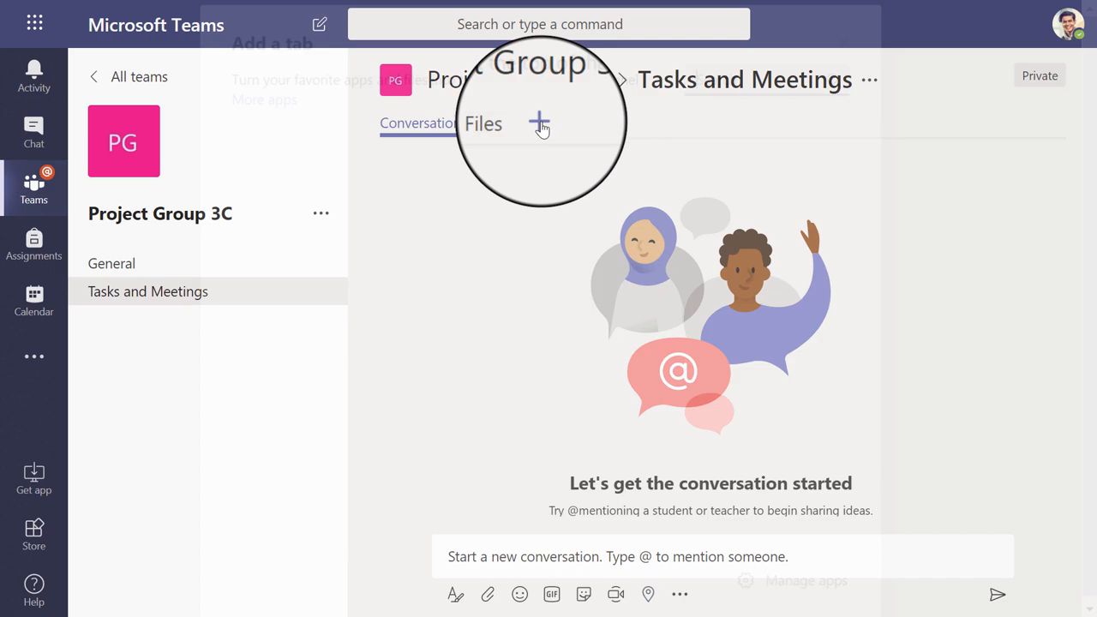
- Add a Planner tab named 'Tasks' with a new plan to the Tasks and Meetings channel
left_click(539, 123)
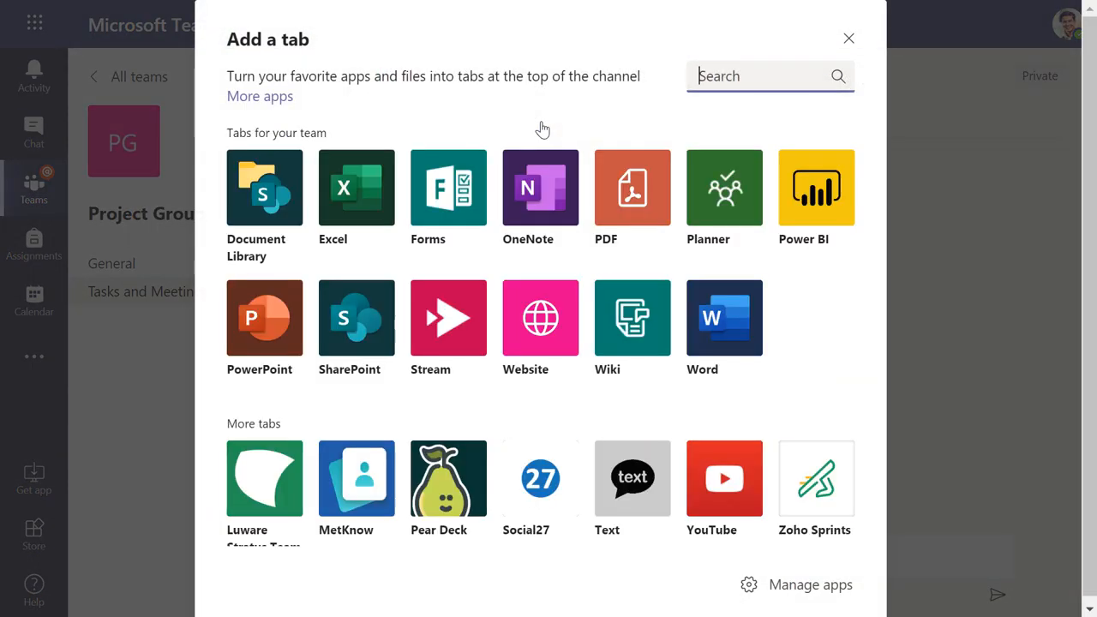
scroll("down", 3)
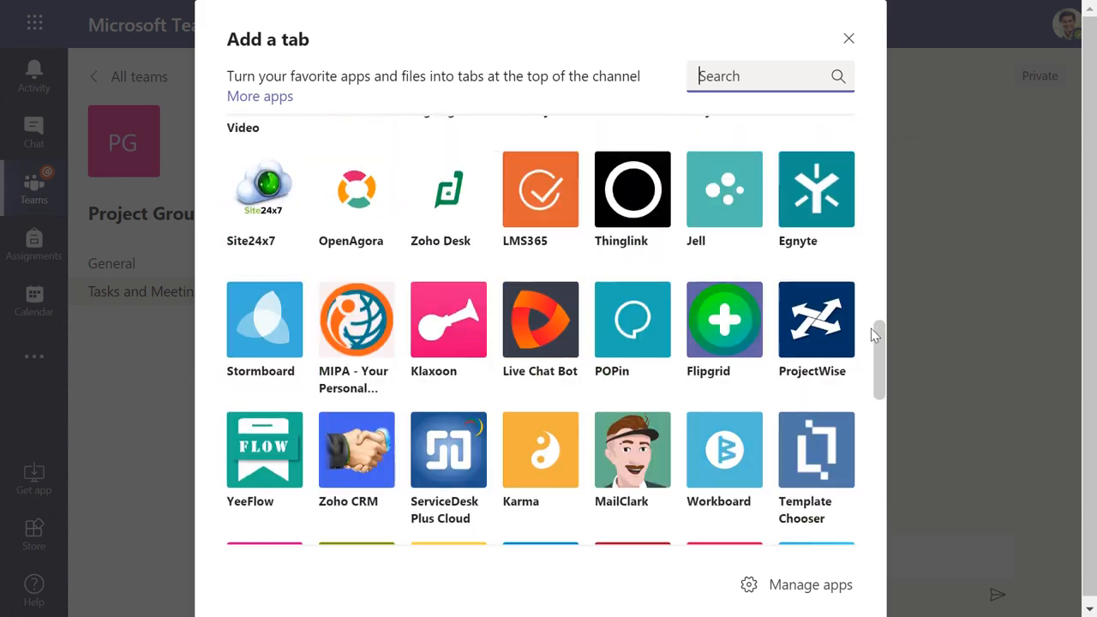
type("pla")
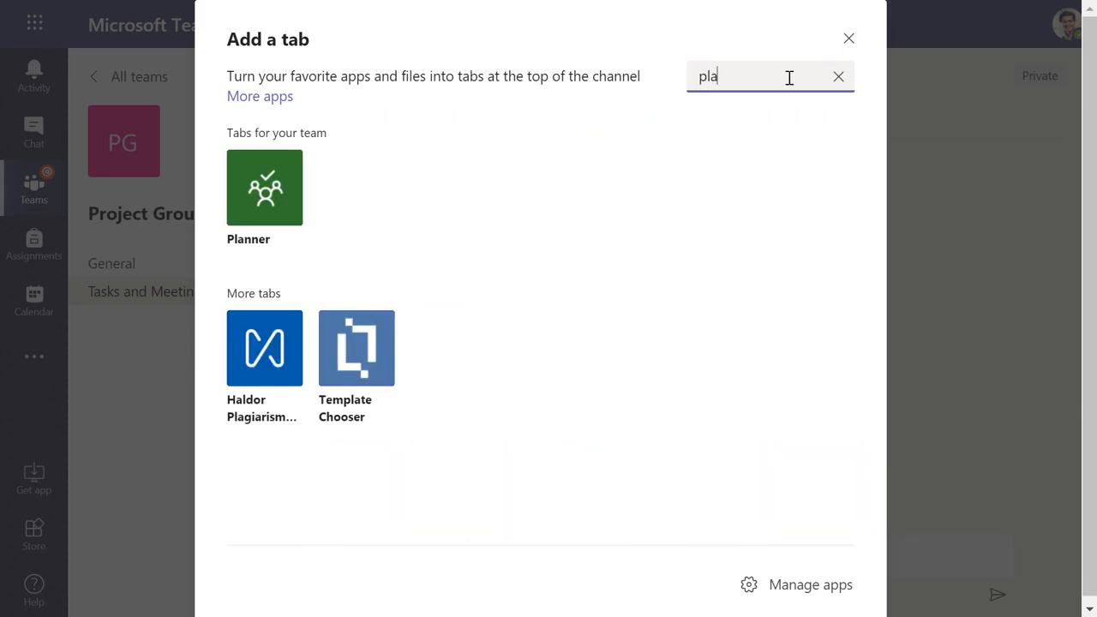
left_click(264, 187)
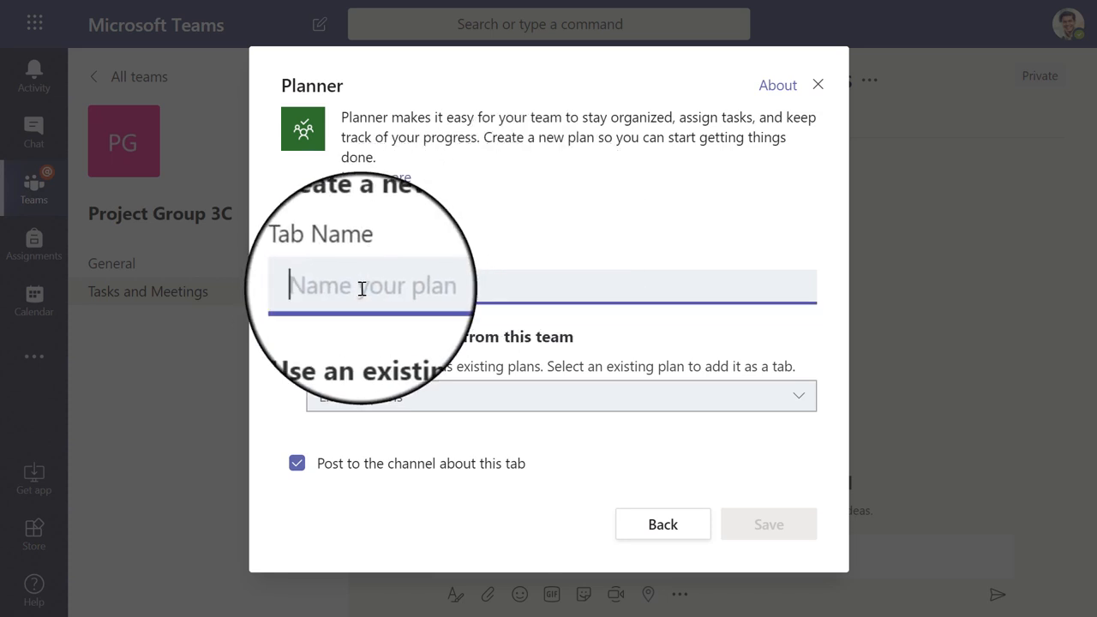
type("Tasks")
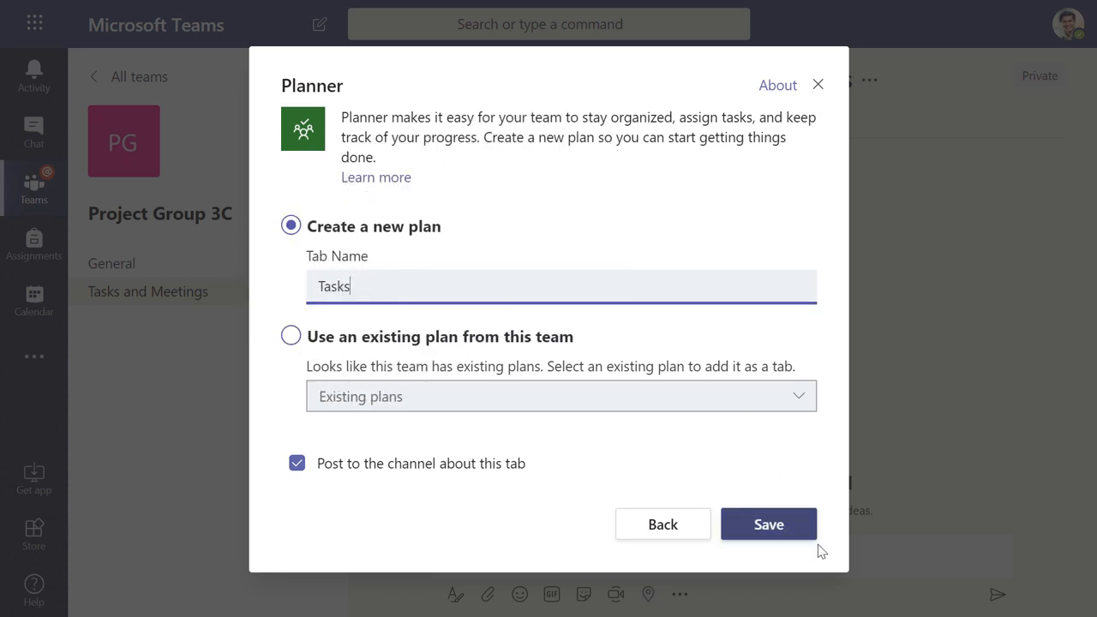
left_click(769, 525)
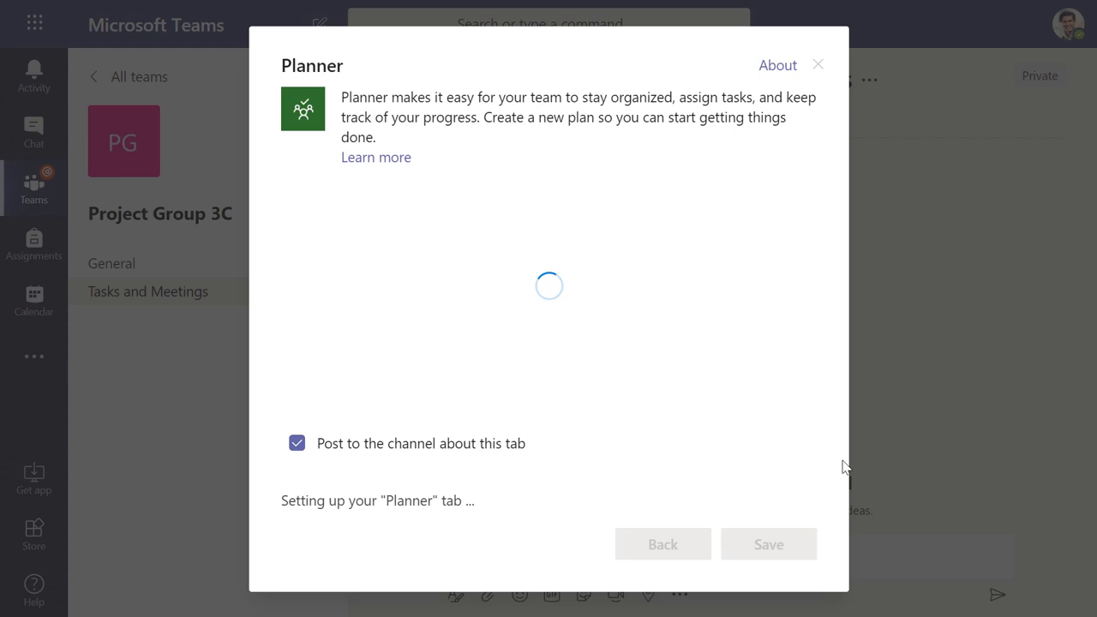
left_click(769, 543)
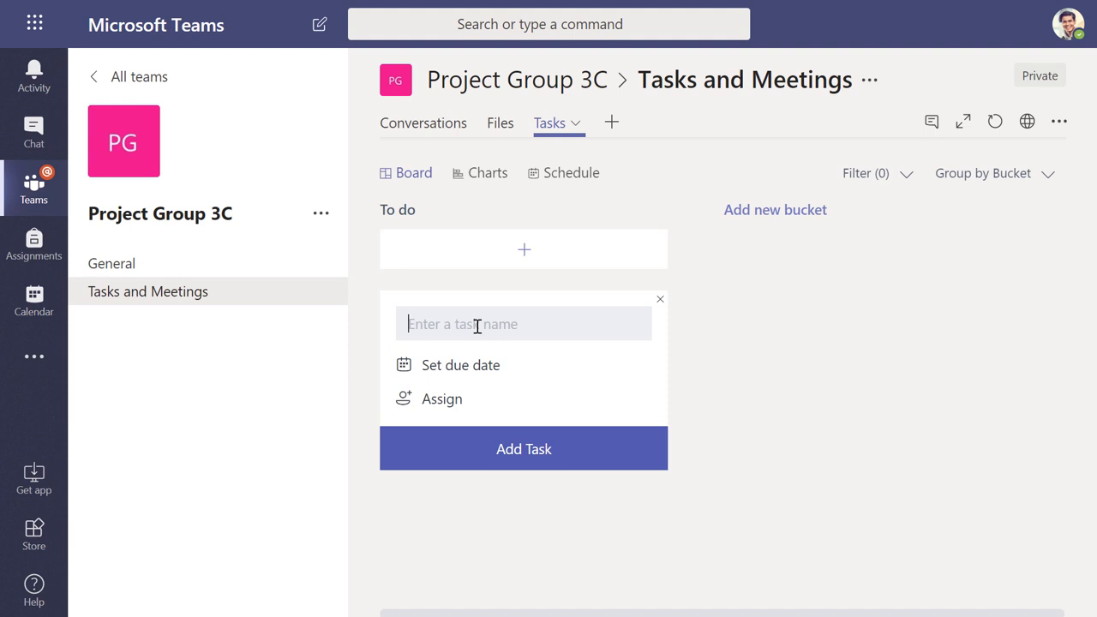
type("Create doc for submission")
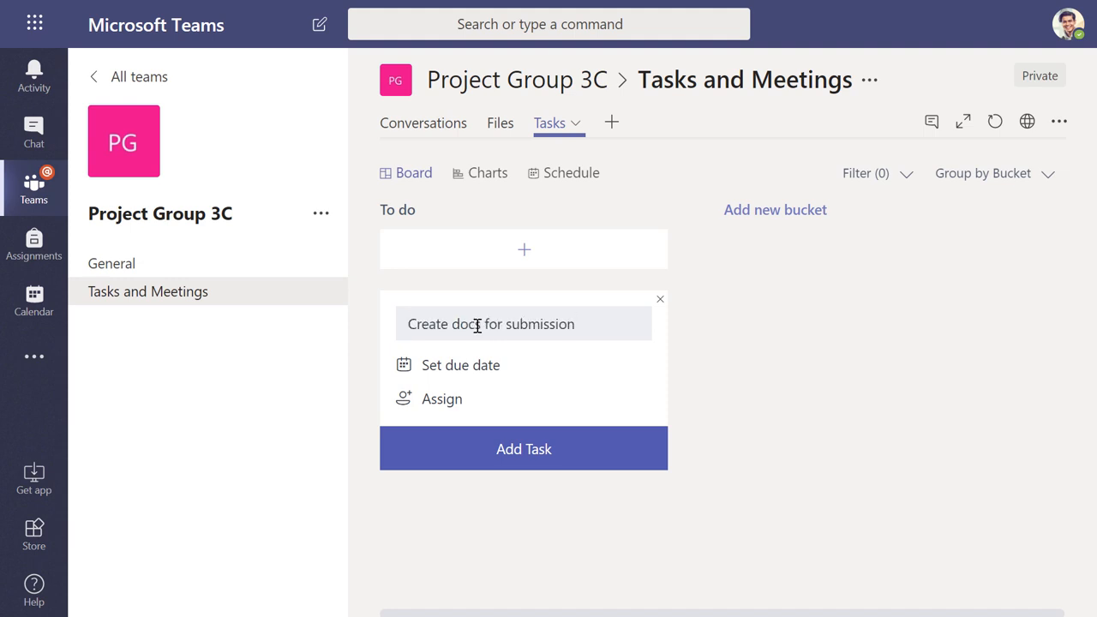
left_click(443, 398)
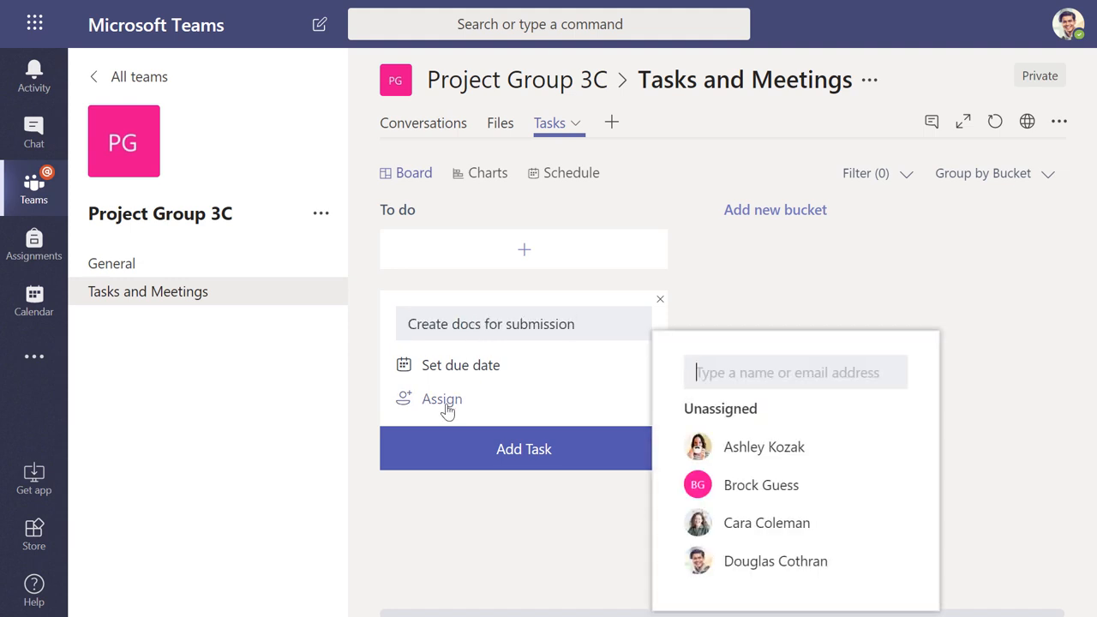
left_click(775, 561)
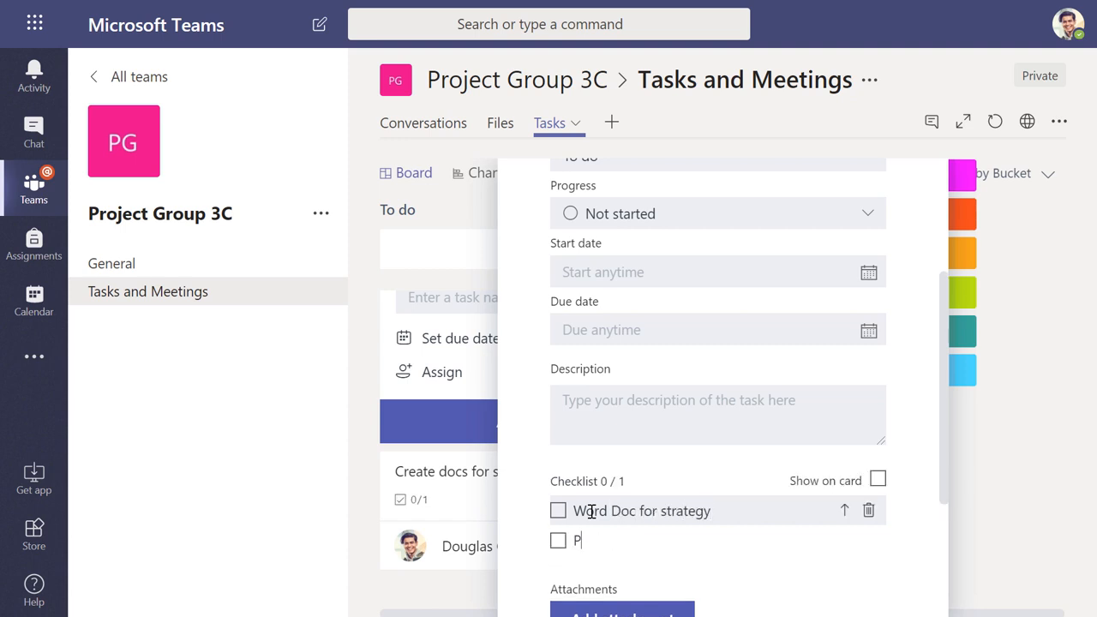
type("PowerPoint for presentation")
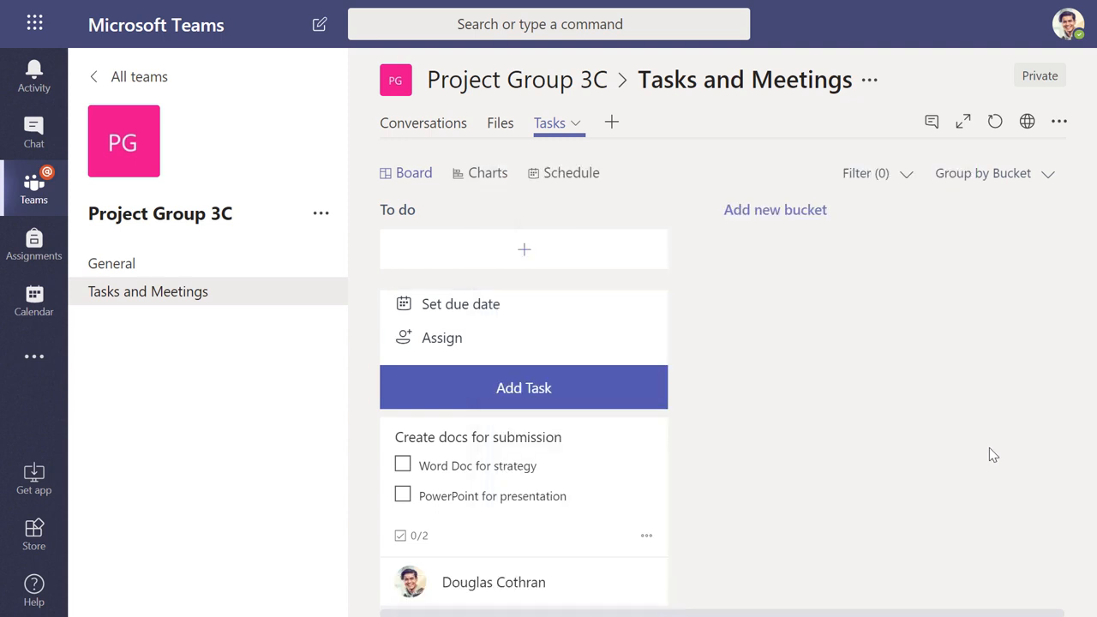
mouse_move(993, 456)
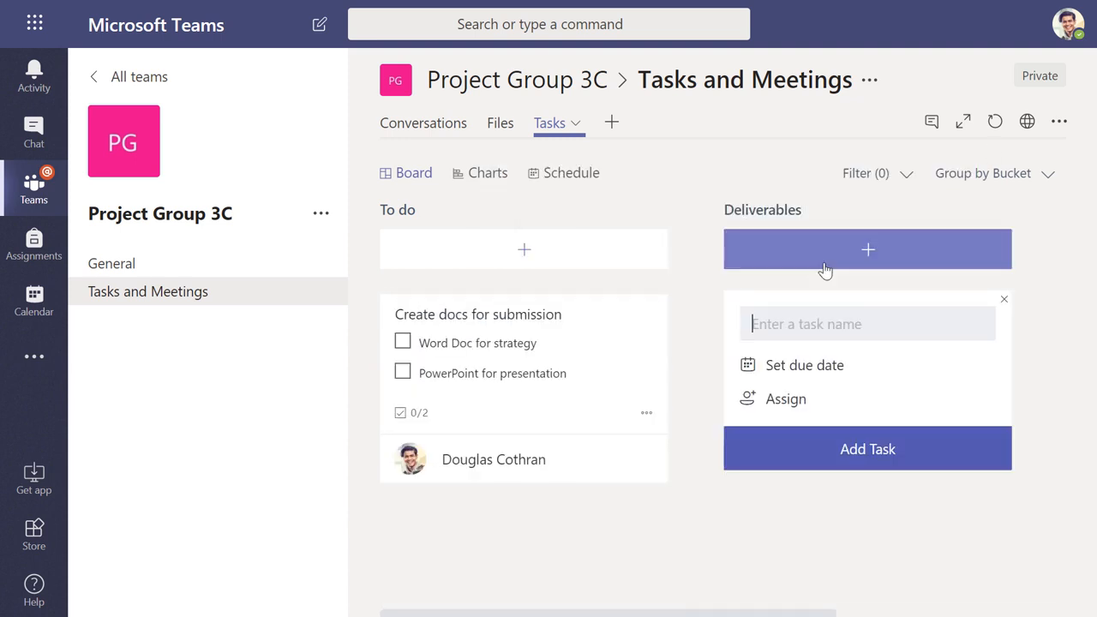
type("Product launch presentation")
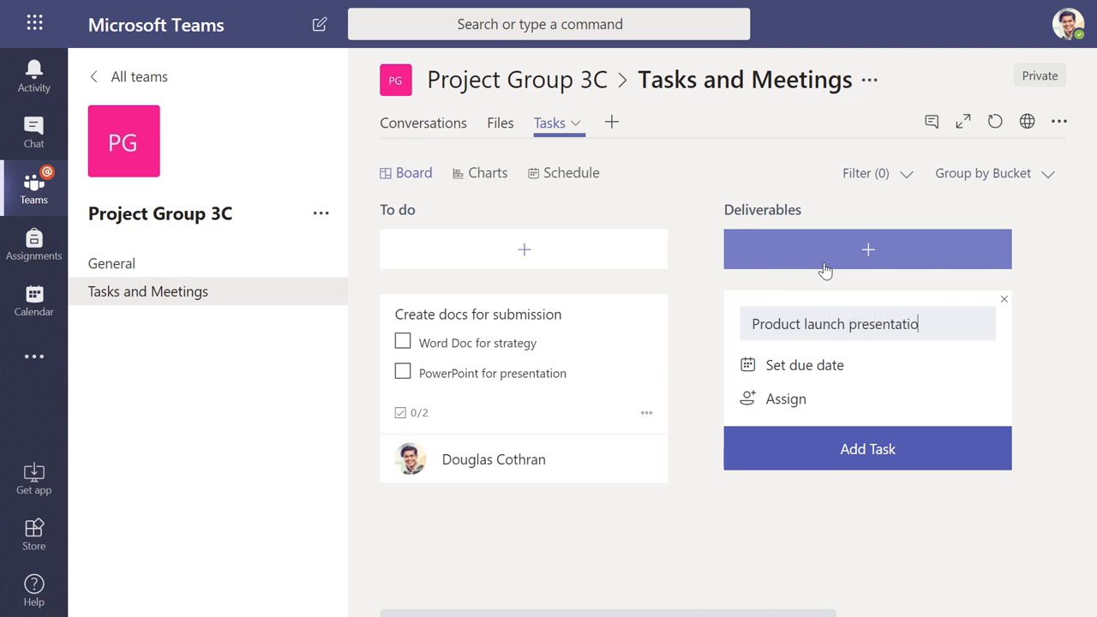
left_click(867, 449)
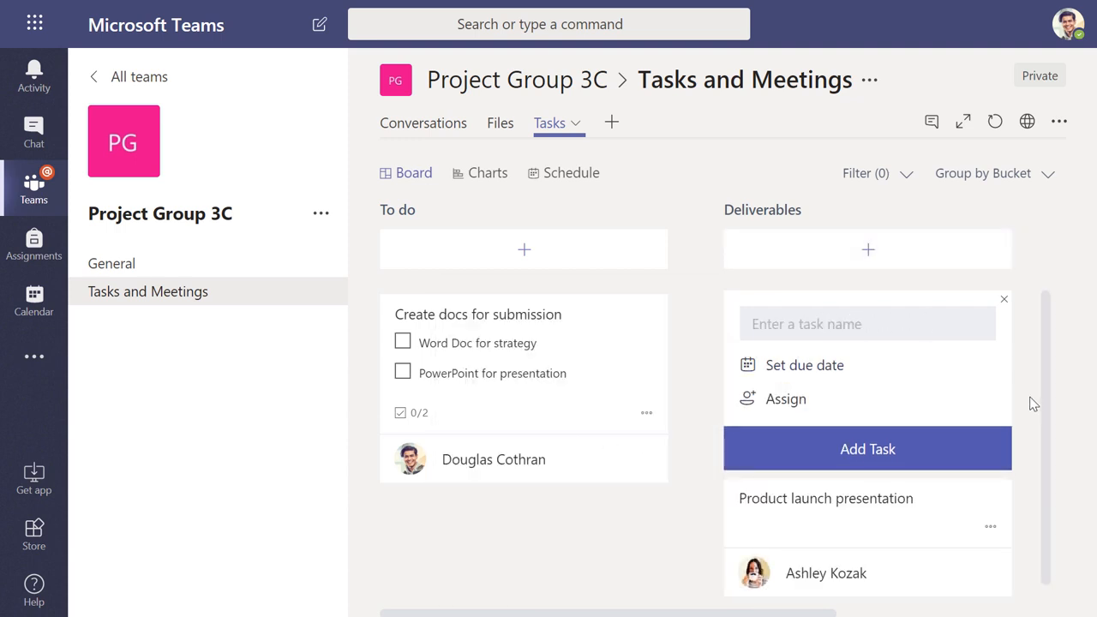
left_click(1005, 298)
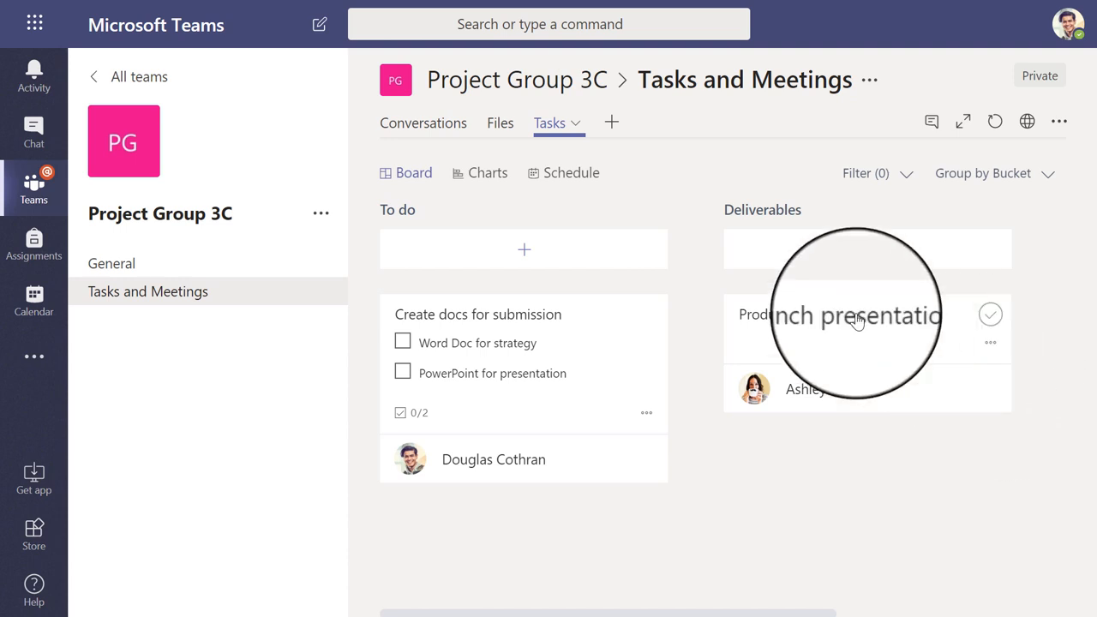
left_click(501, 123)
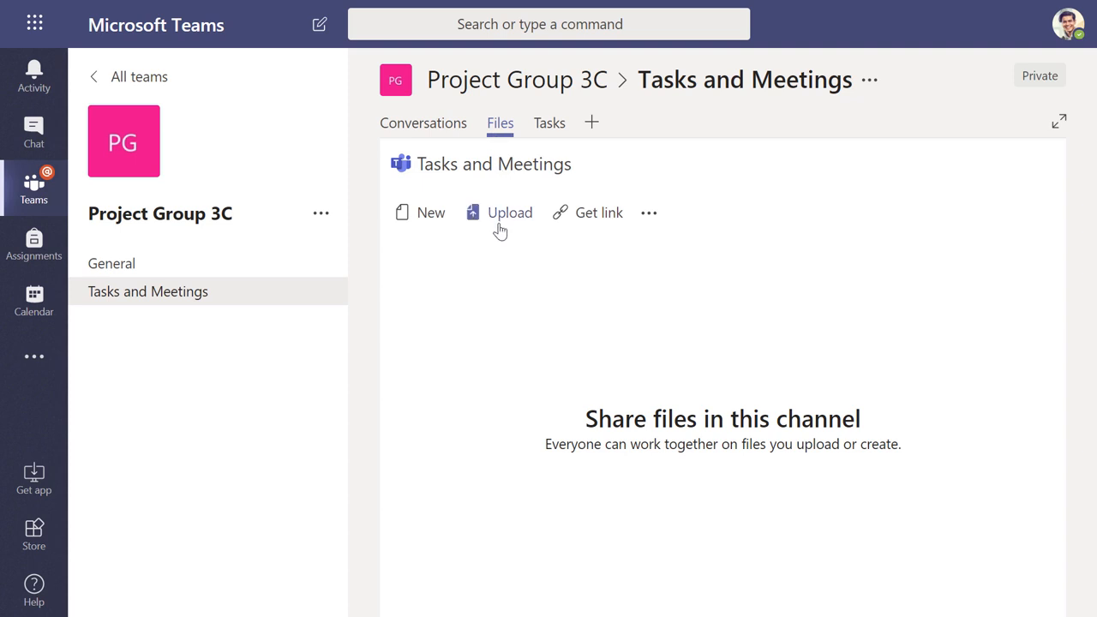
- Create 'Launch presentation.pptx' in the channel's Files and review its Product Awareness slide
left_click(509, 213)
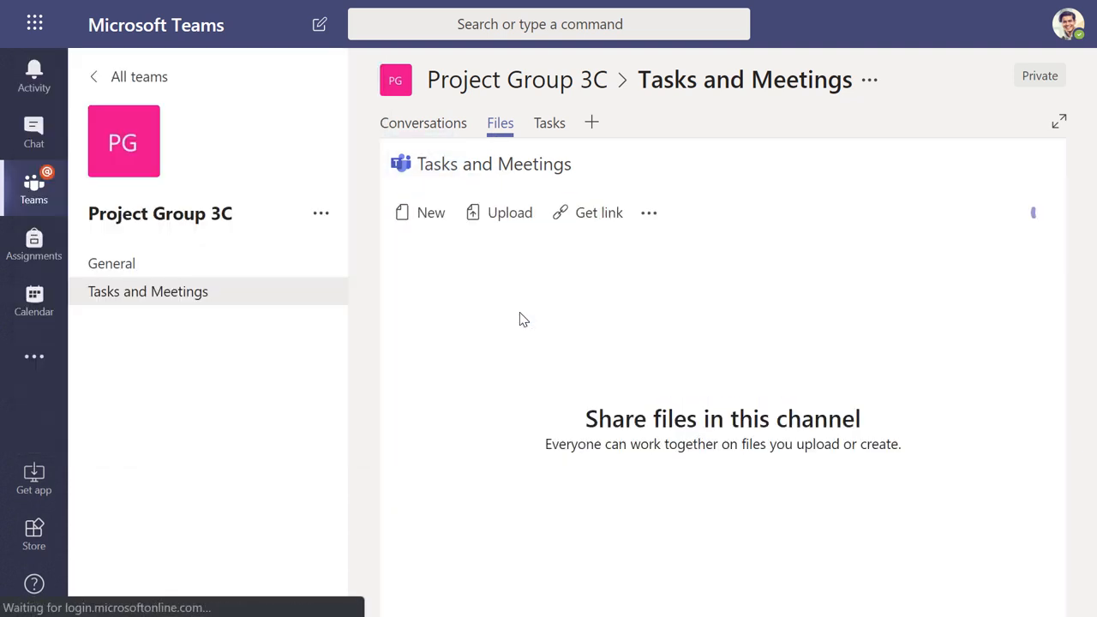
left_click(430, 213)
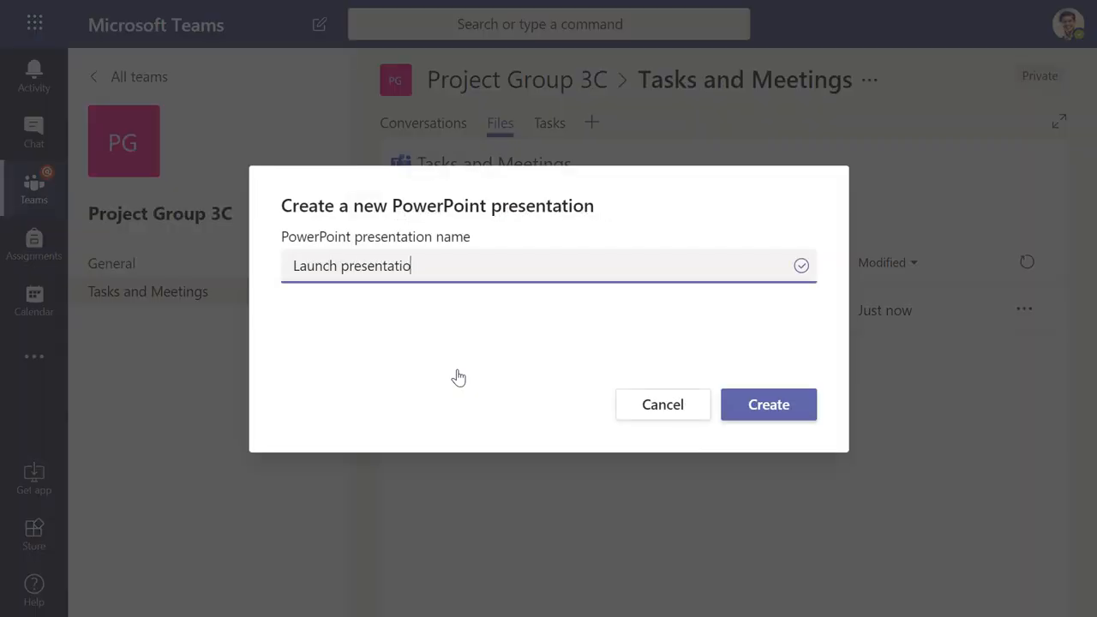
left_click(768, 405)
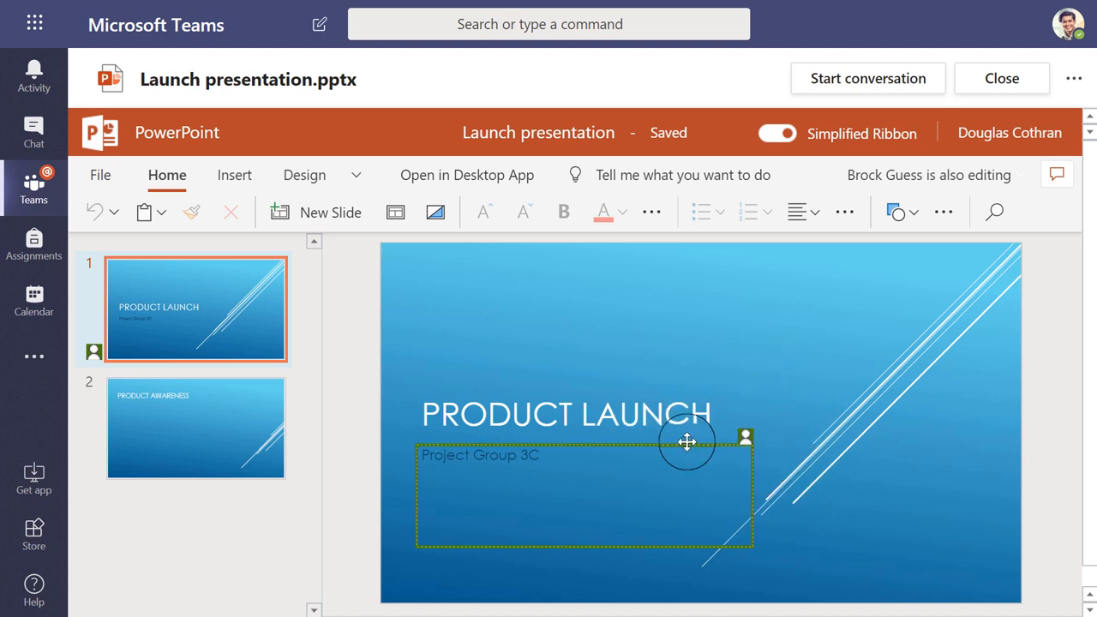
left_click(196, 427)
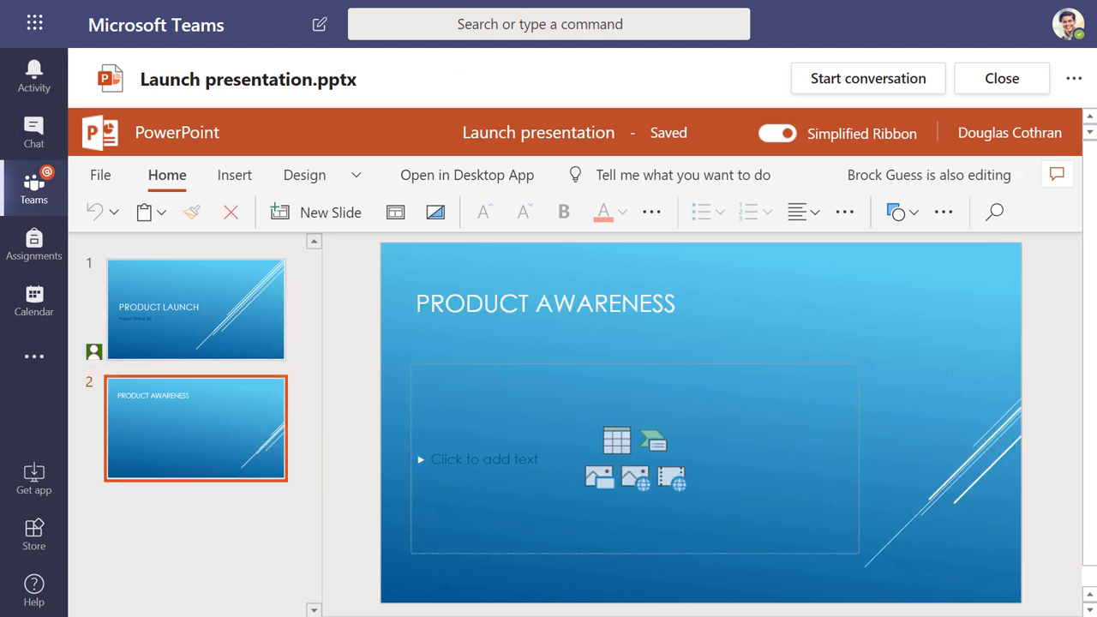
mouse_move(773, 206)
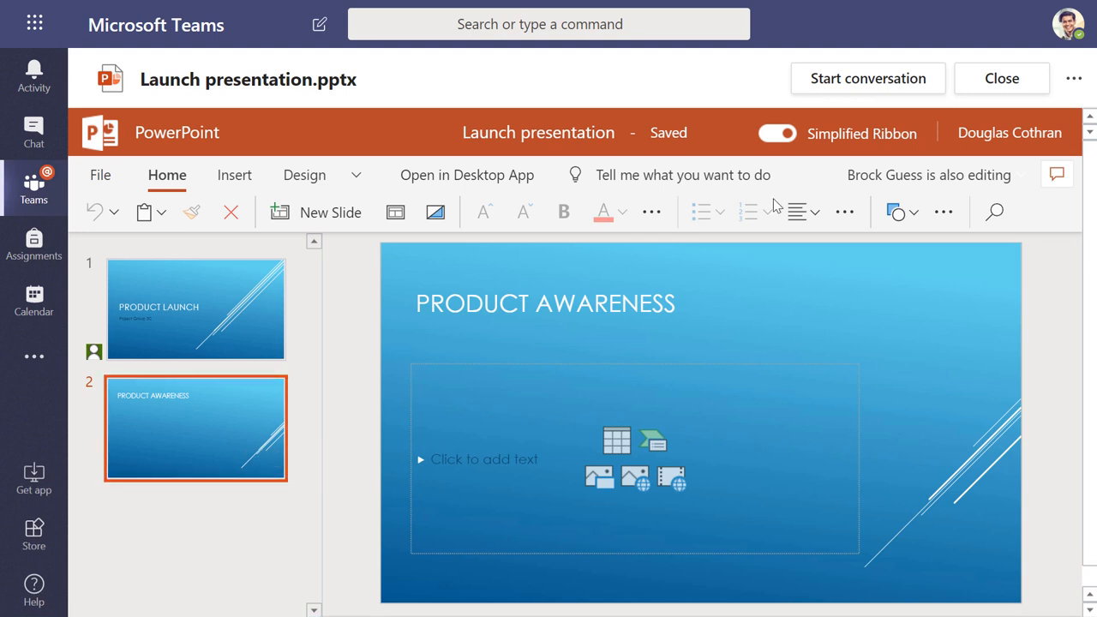
left_click(1002, 78)
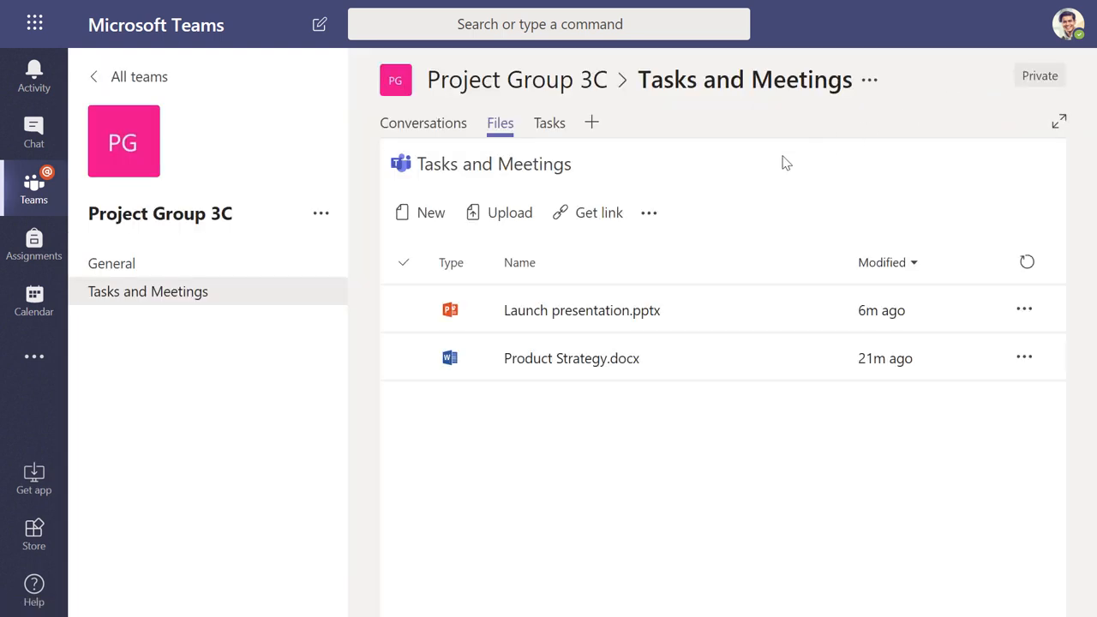
mouse_move(590, 124)
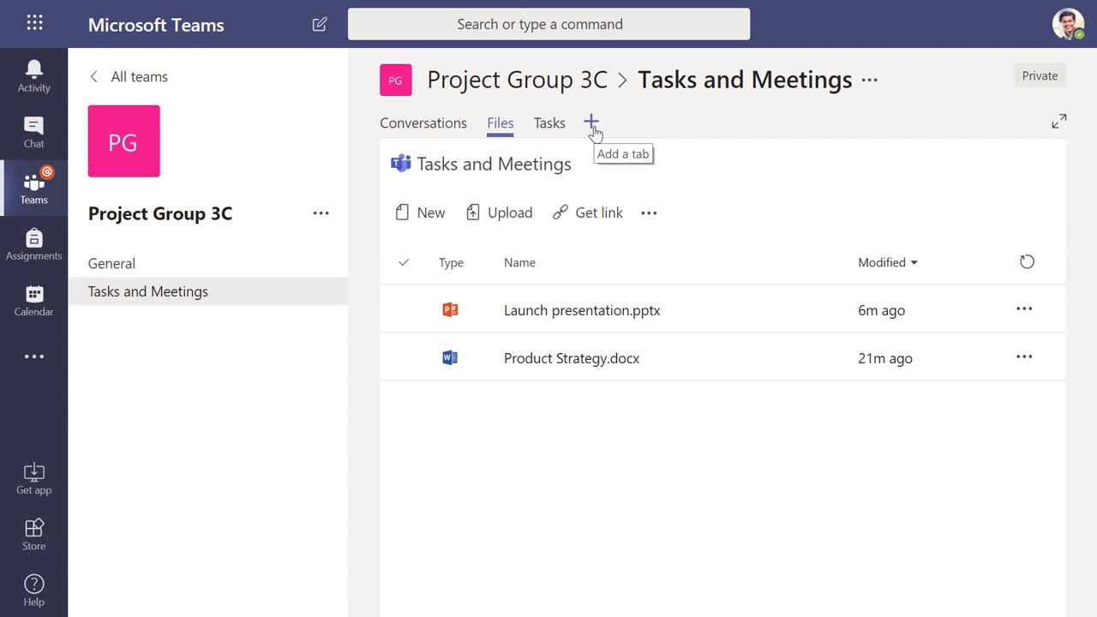
- Add a MindMeister tab named 'Mind Map' to the Tasks and Meetings channel
left_click(590, 123)
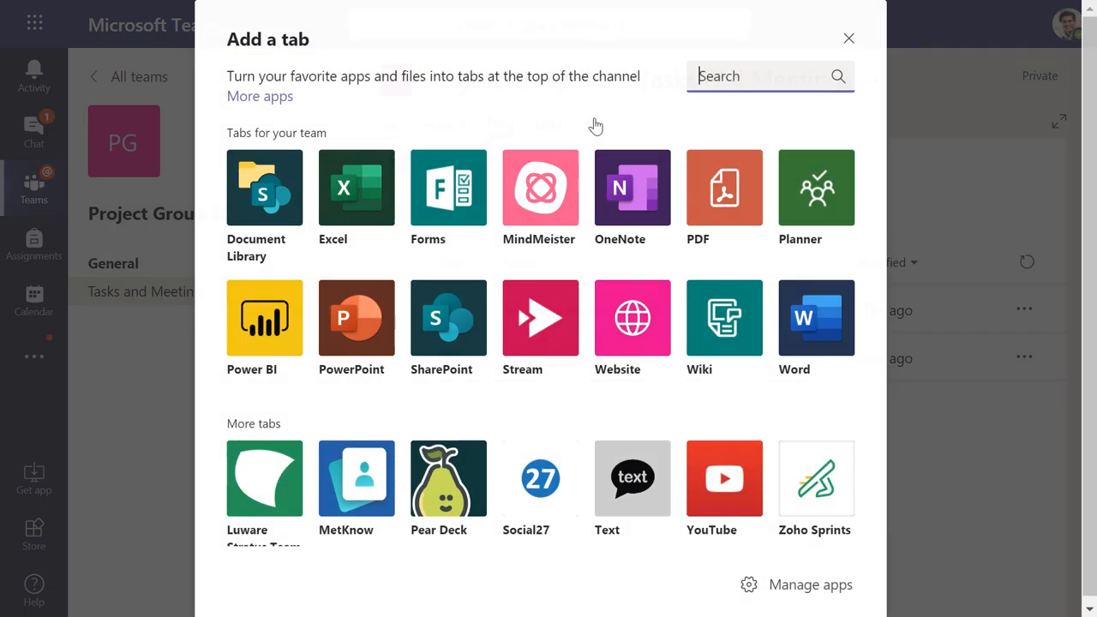
type("mind")
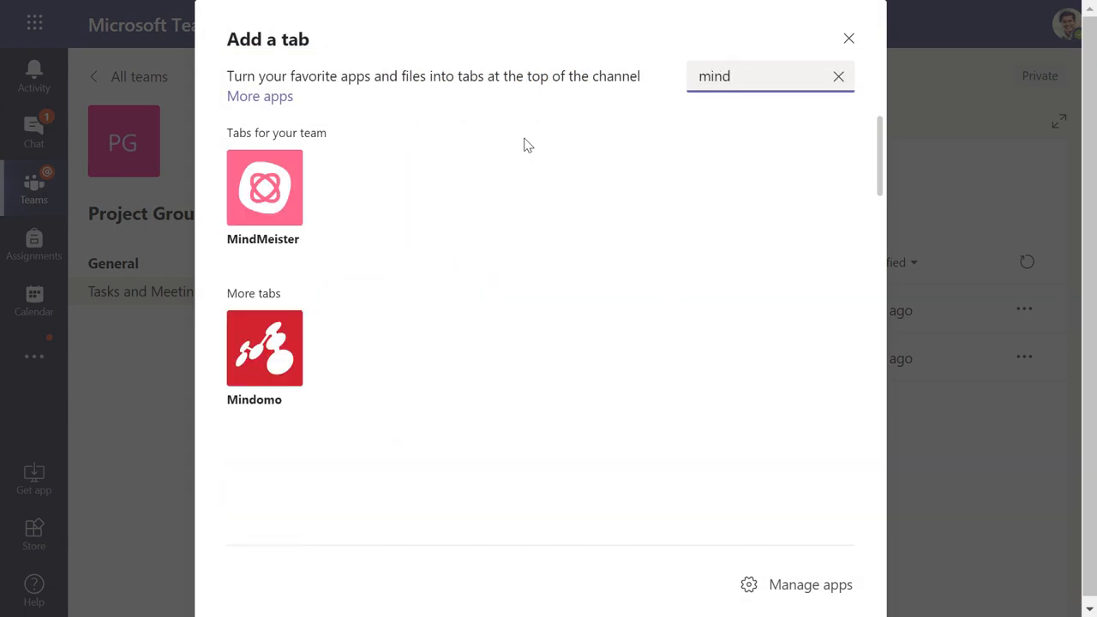
left_click(265, 187)
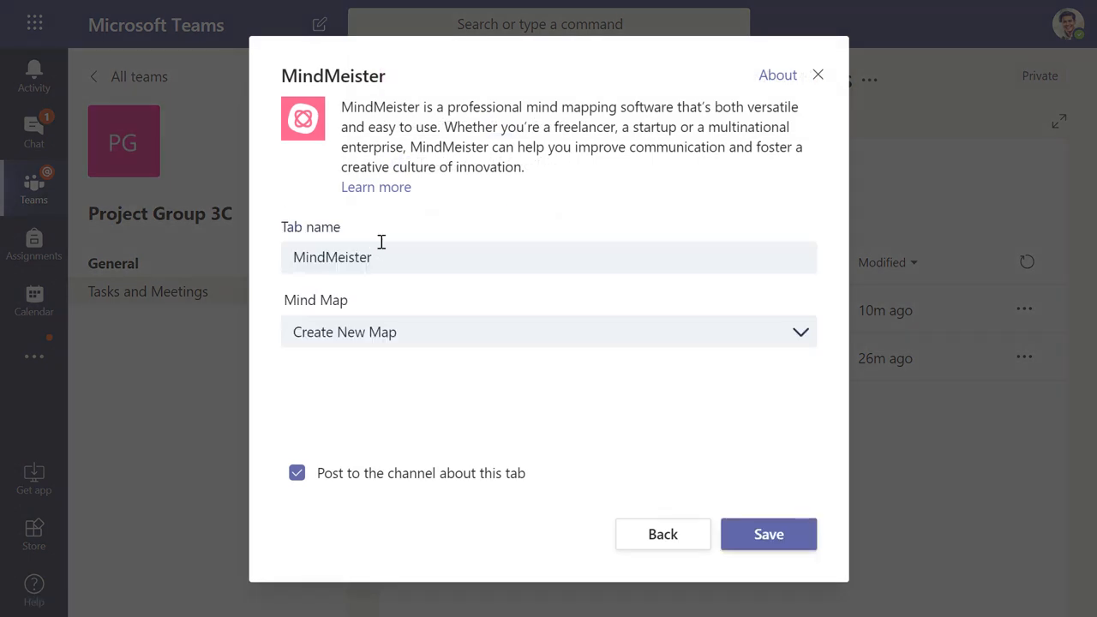
type("Mind Ma")
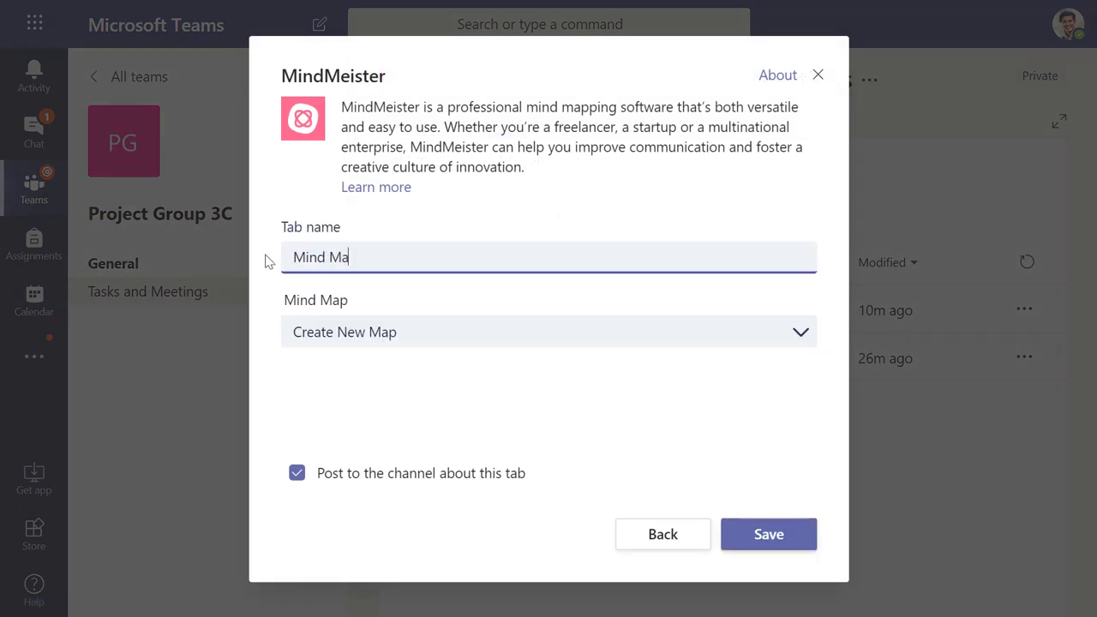
type("p")
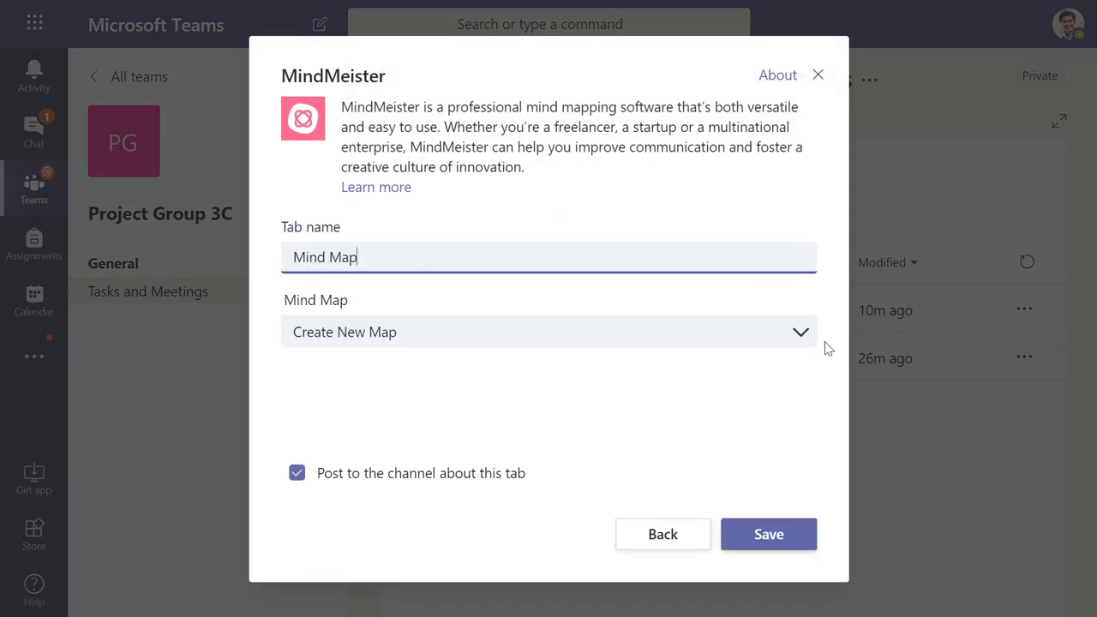
left_click(768, 535)
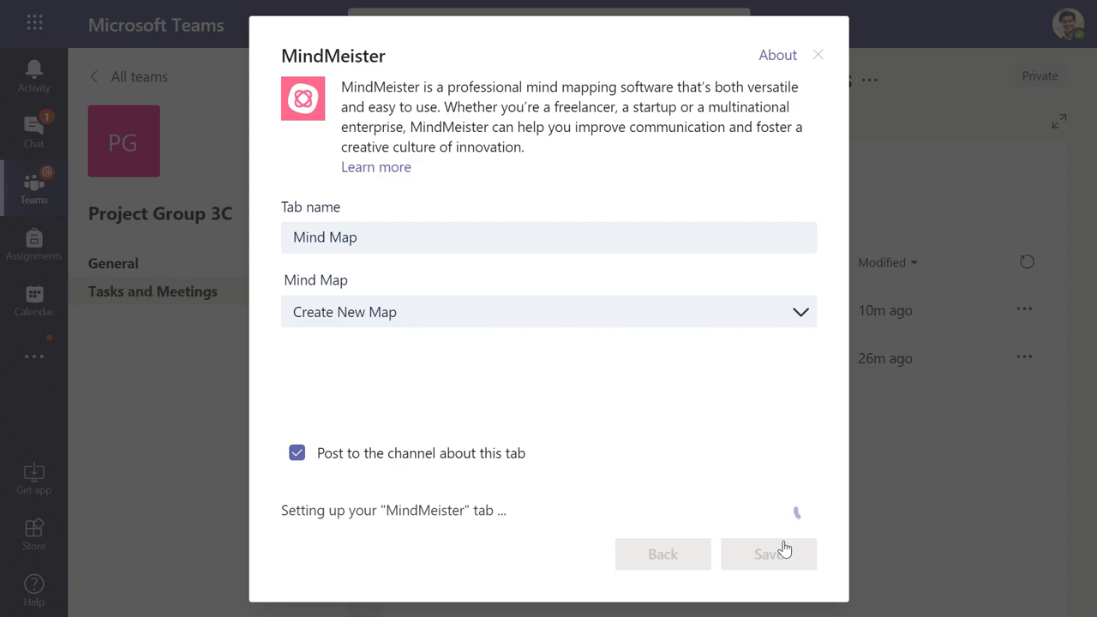
left_click(768, 554)
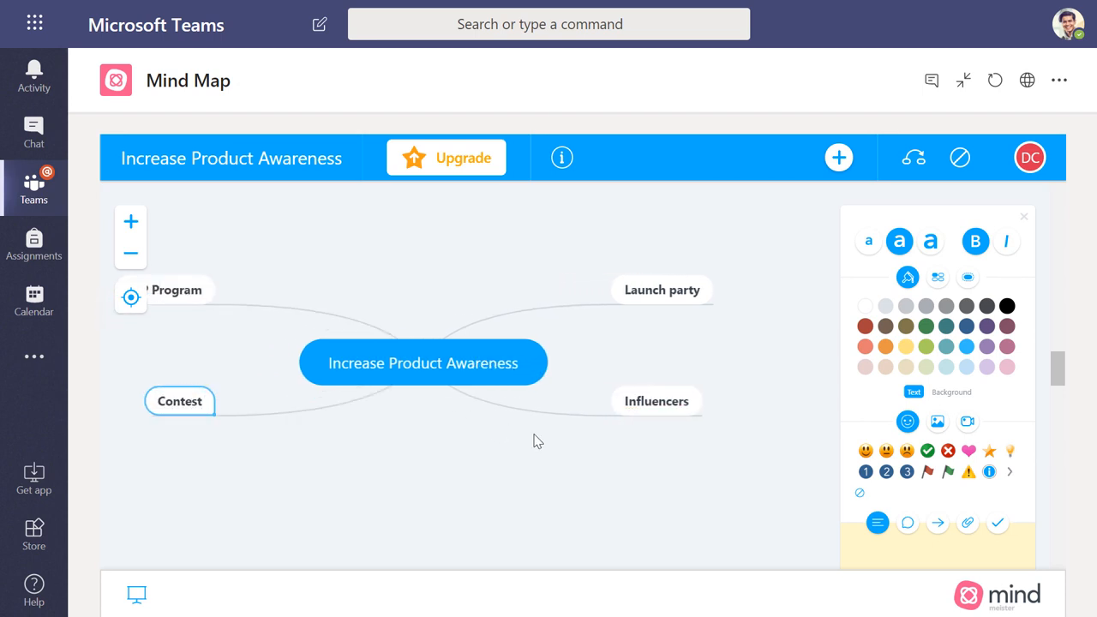
- Leave the full-screen mind map and start scheduling a new meeting from Calendar
left_click(964, 80)
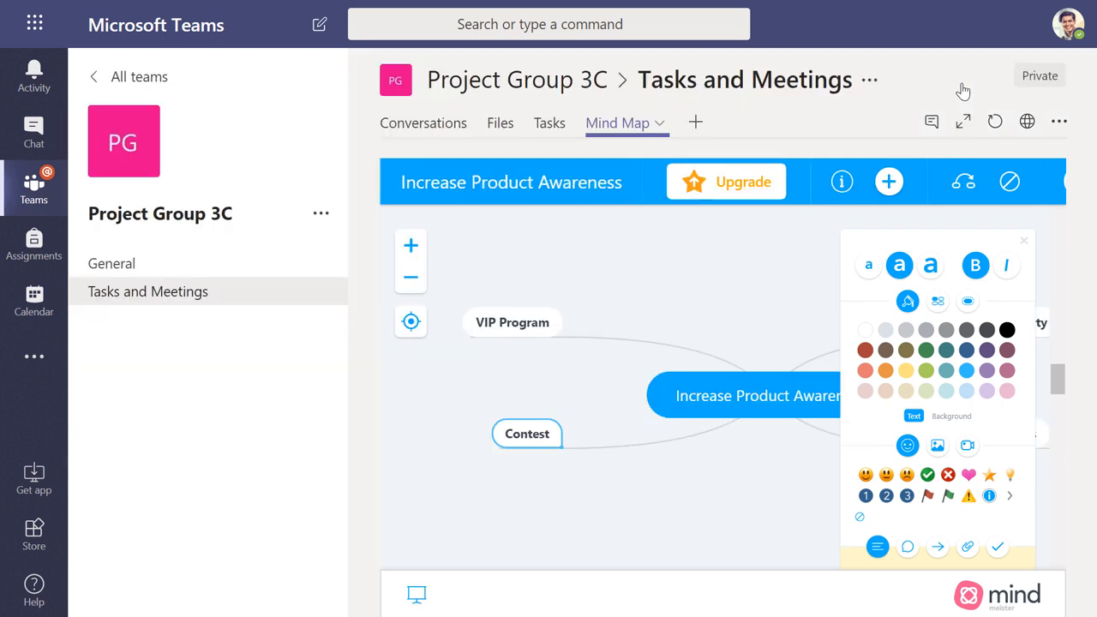
left_click(422, 123)
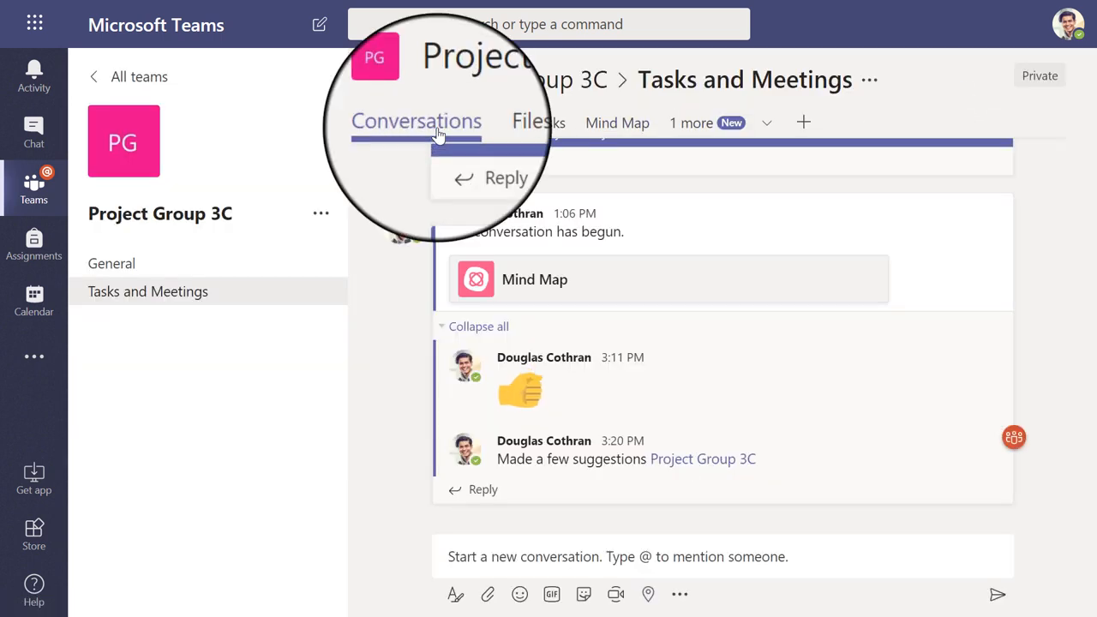
left_click(34, 300)
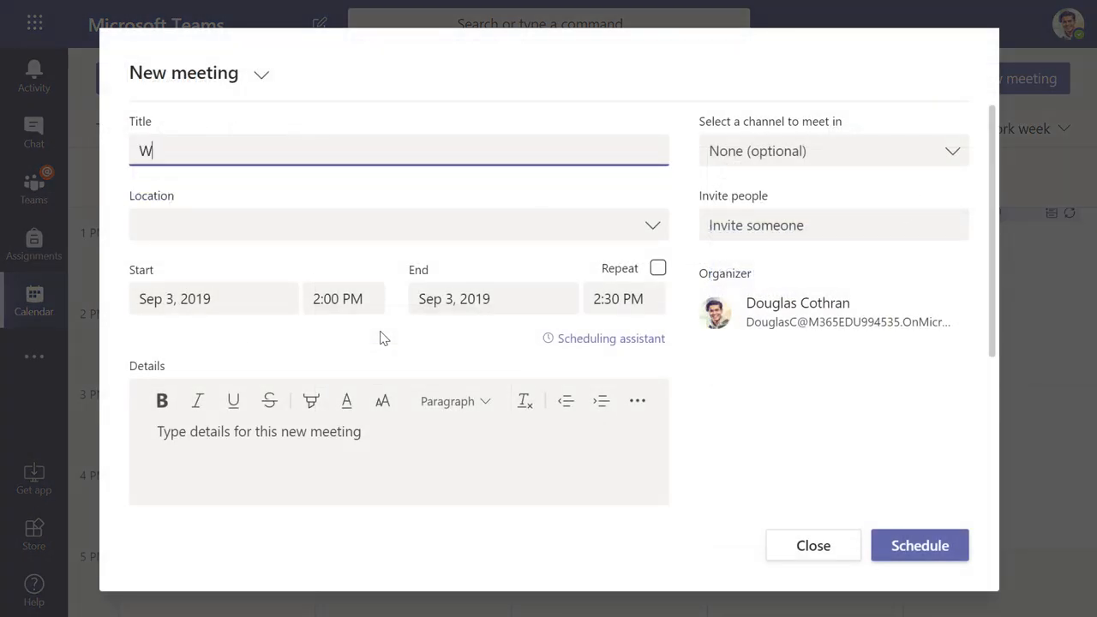
- Title the meeting 'Weekly Group 3C Meetup' with a weekly-sync description about task progress
type("eekly Group 3C Mee")
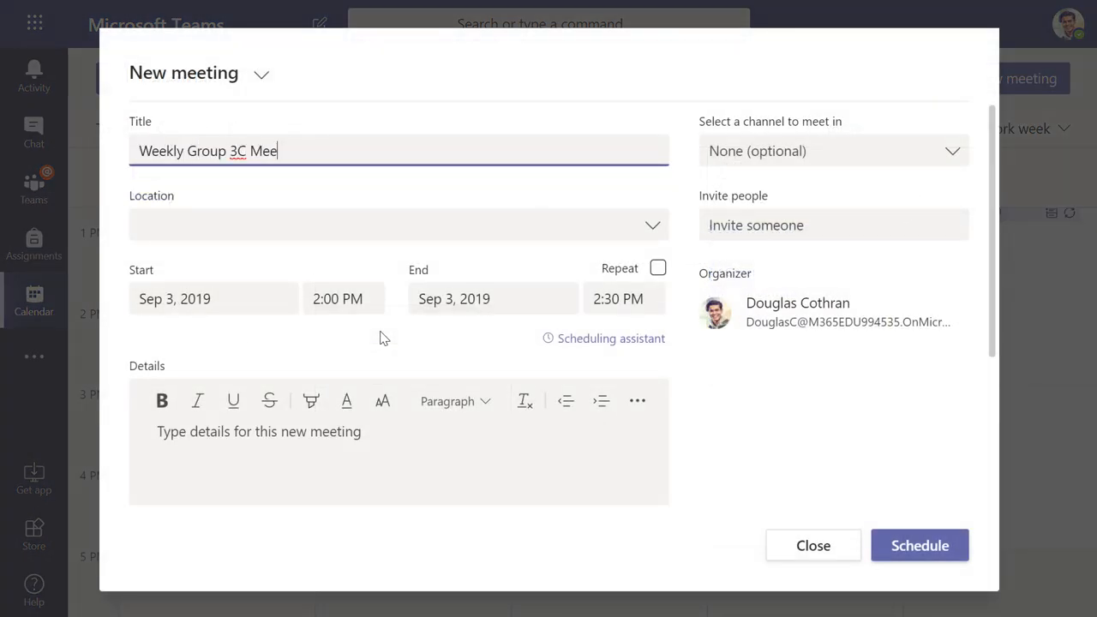
type("tup")
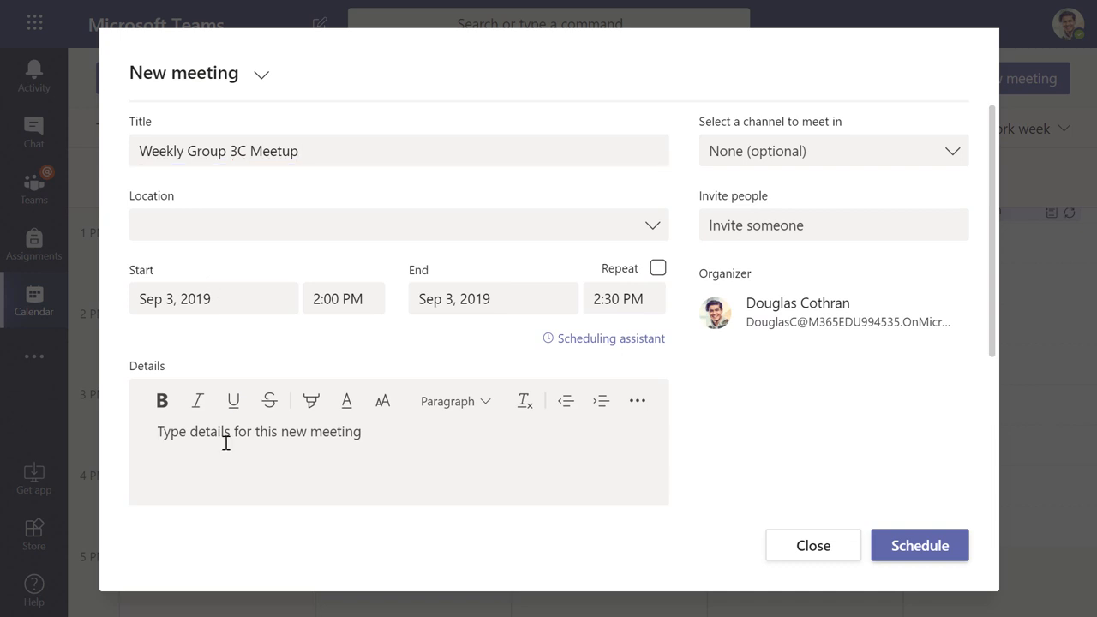
type("Our weekly group sy")
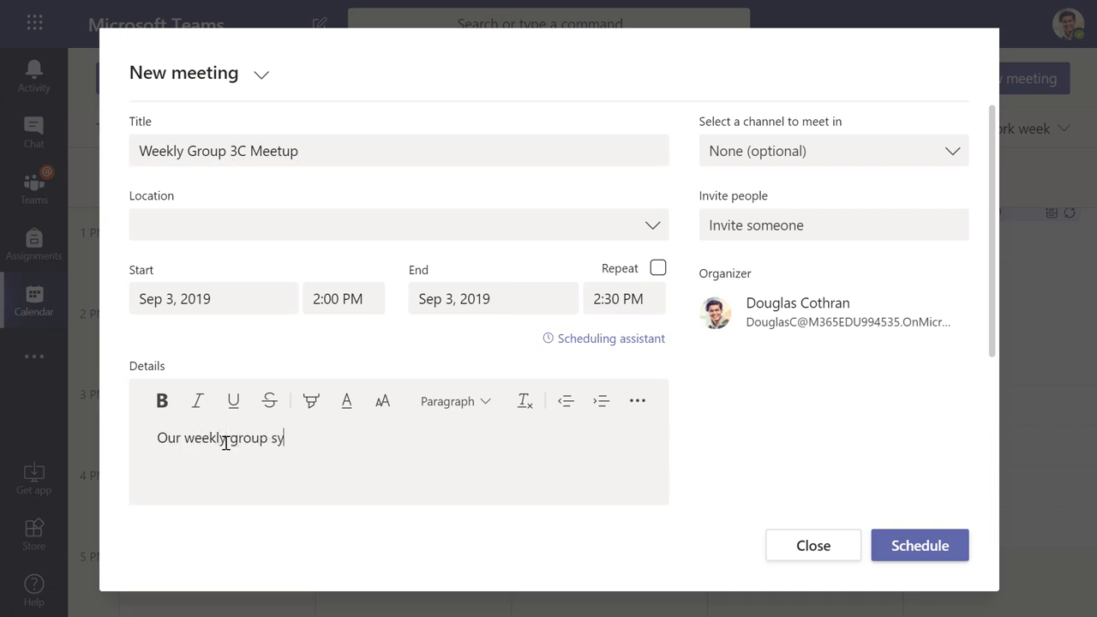
type("nc to check on progr")
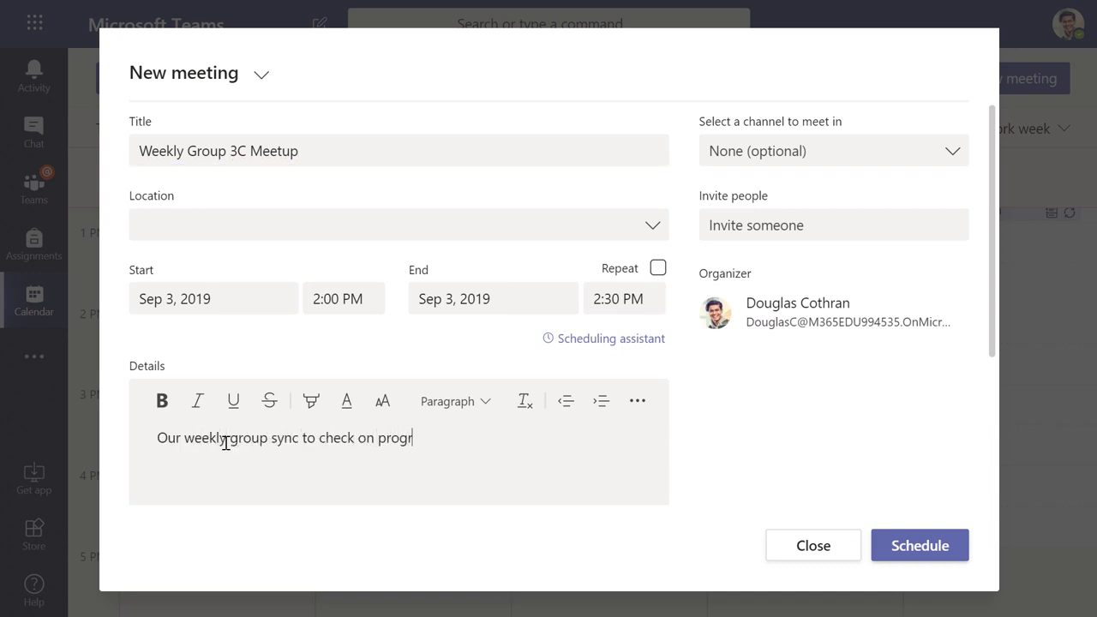
type("ess of tasks for our assignment")
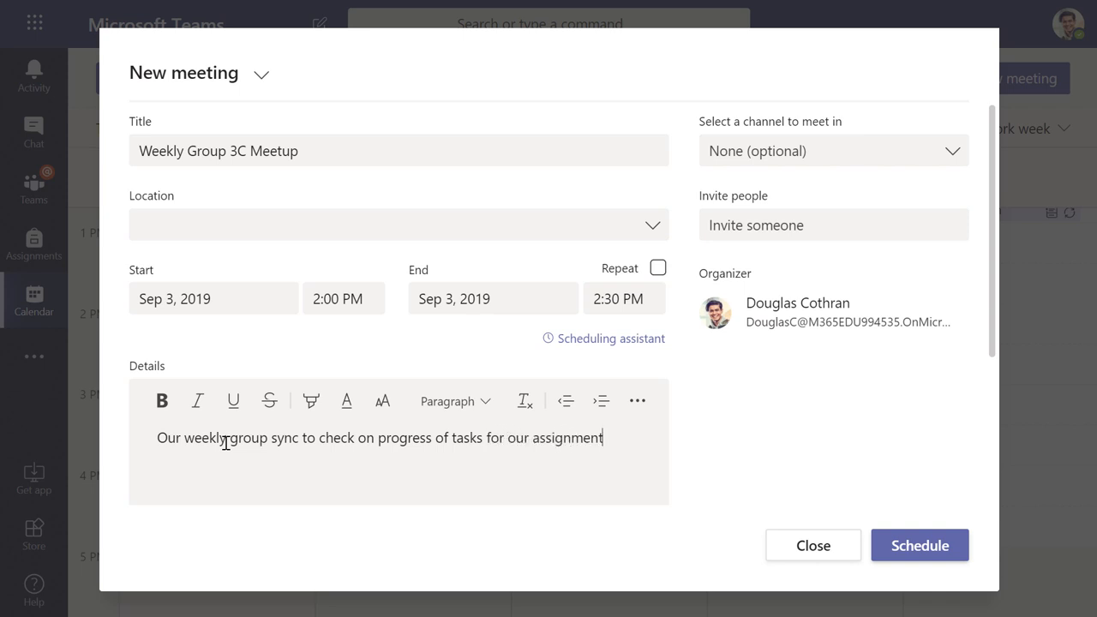
- Make it repeat weekly in Project Group 3C > Tasks and Meetings and schedule it
left_click(658, 267)
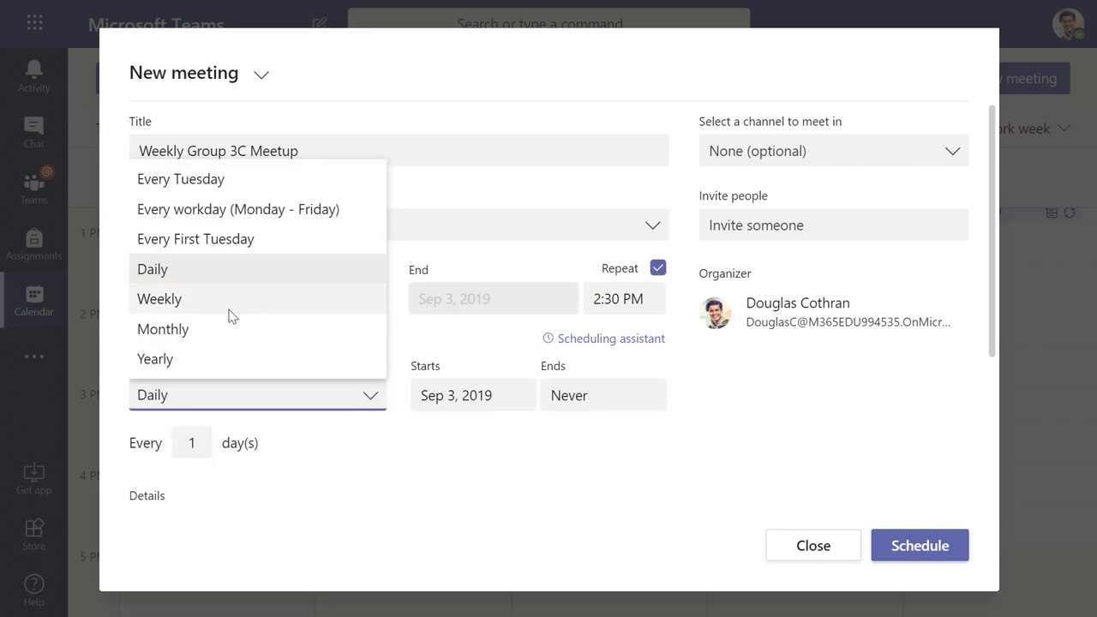
left_click(157, 299)
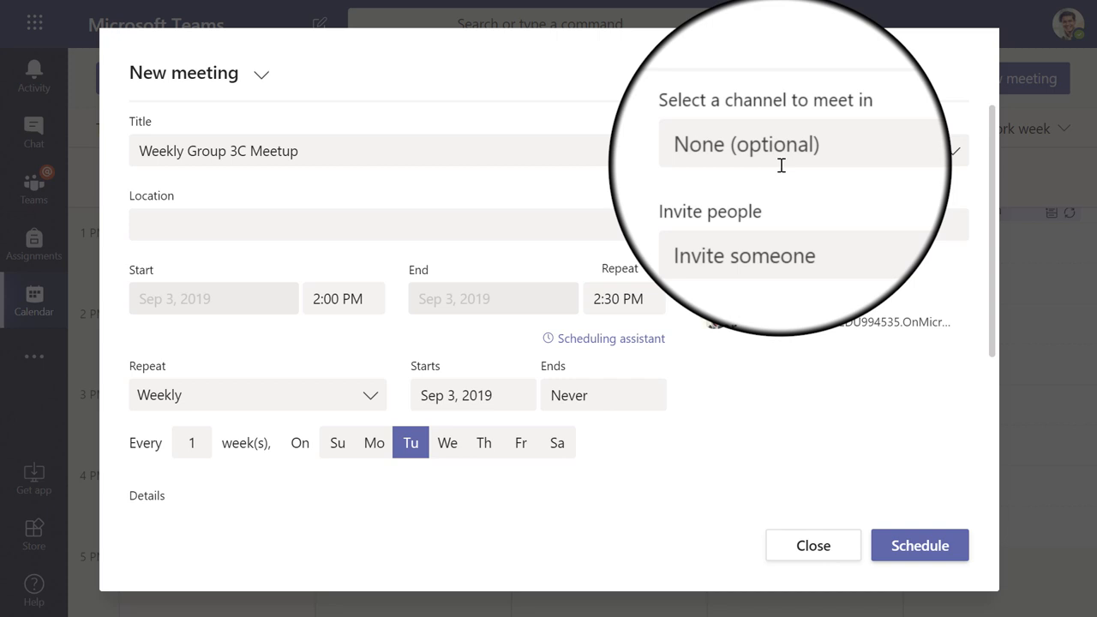
left_click(831, 151)
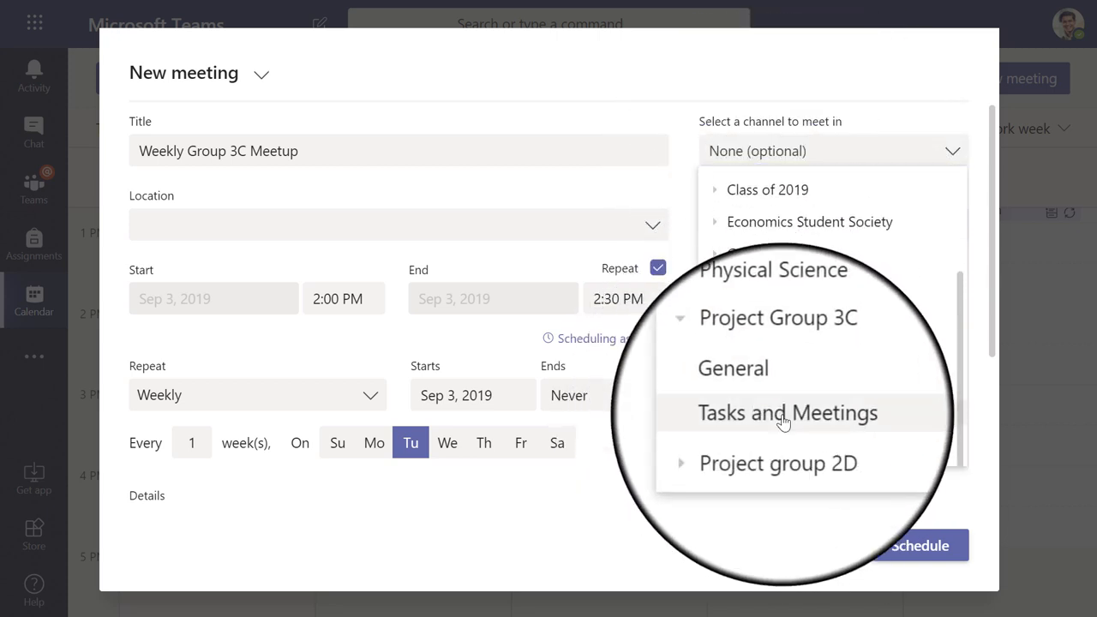
left_click(787, 411)
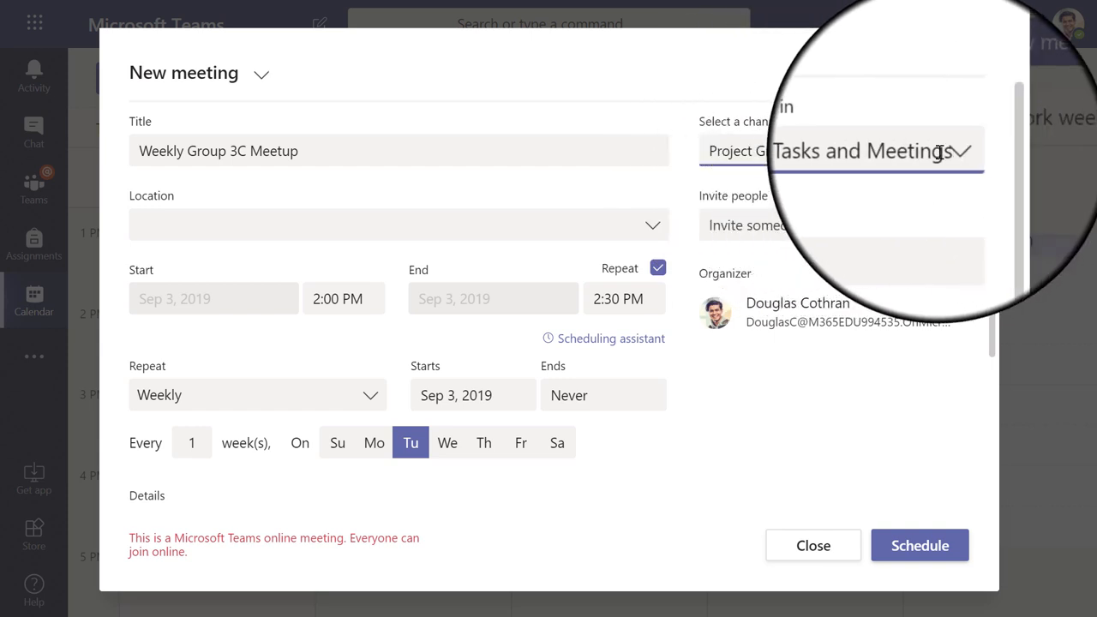
left_click(919, 545)
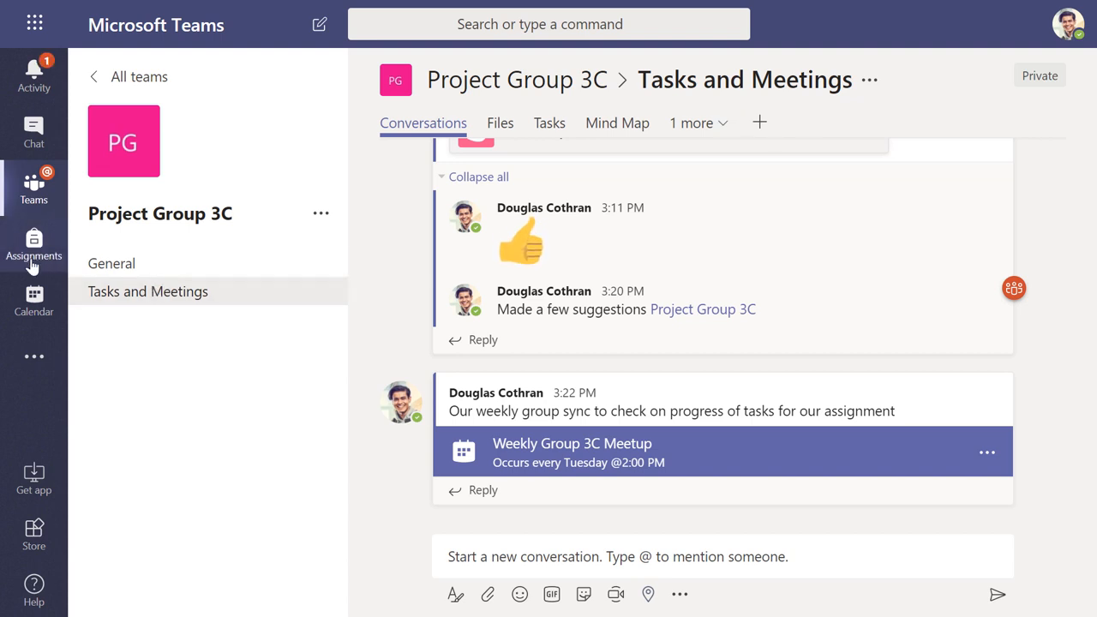
- Open the Weekly Group 3C Meetup details from Tuesday on the calendar
left_click(35, 300)
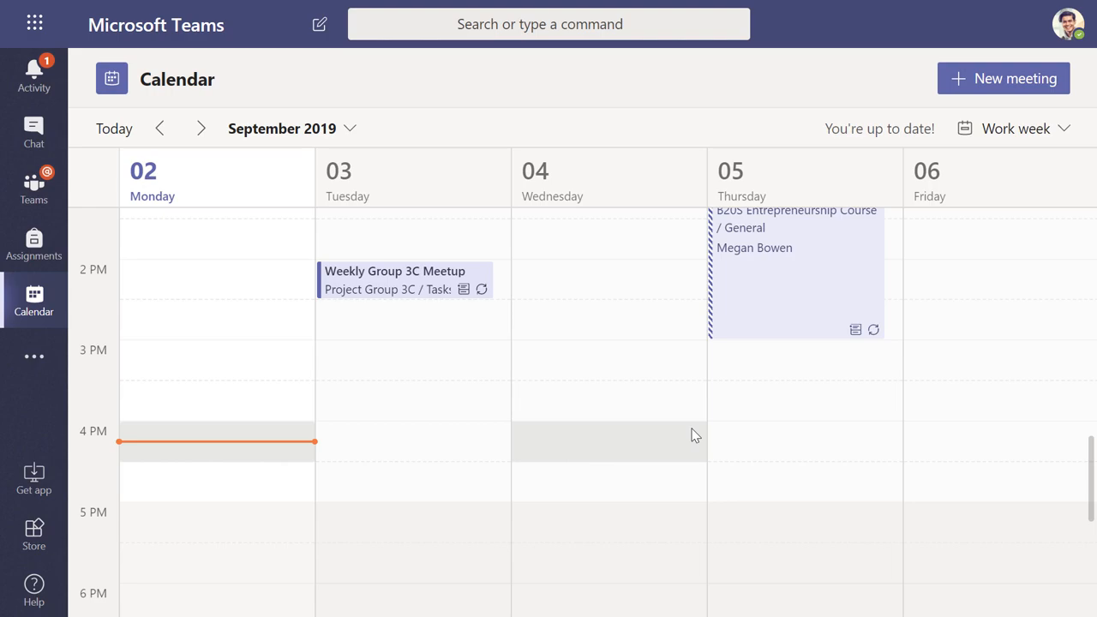
left_click(394, 278)
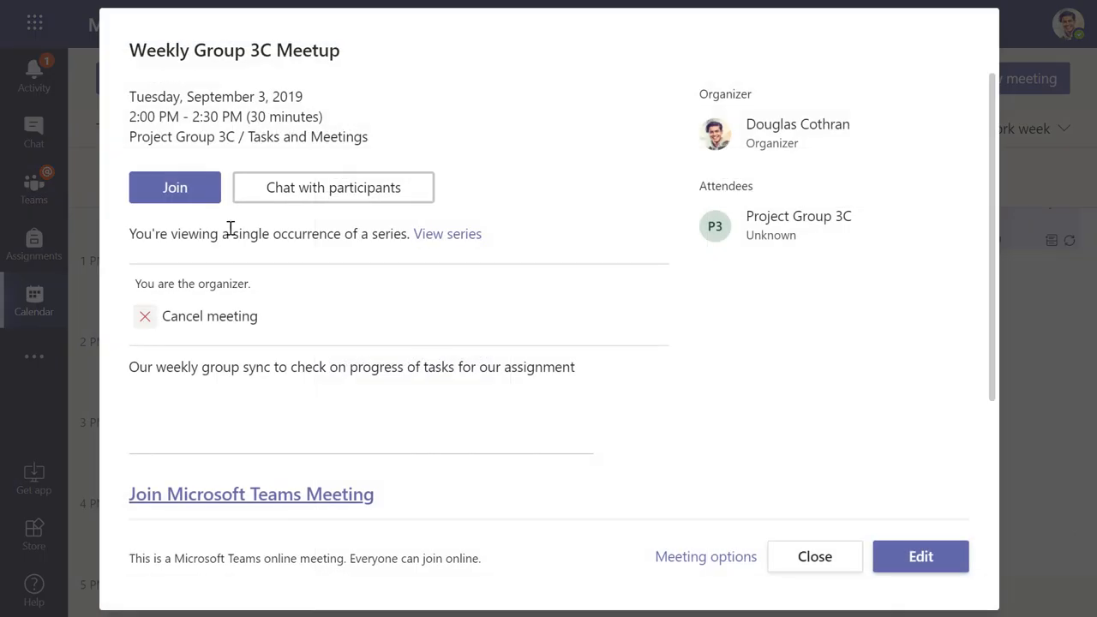
mouse_move(175, 187)
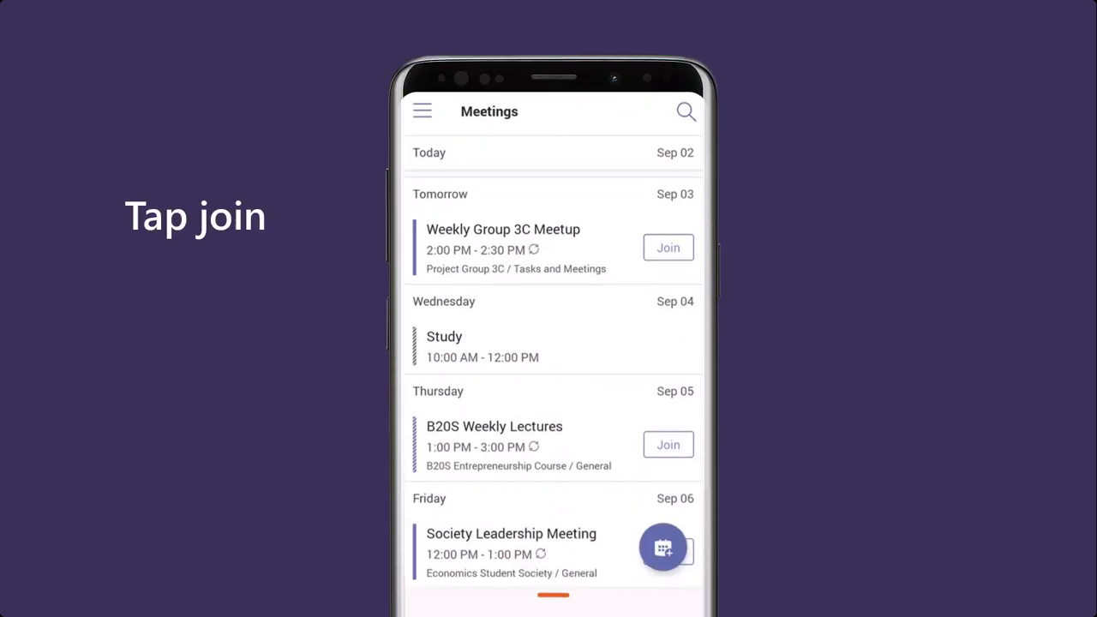
- Join the Weekly Group 3C Meetup now with the current audio and video settings
left_click(669, 247)
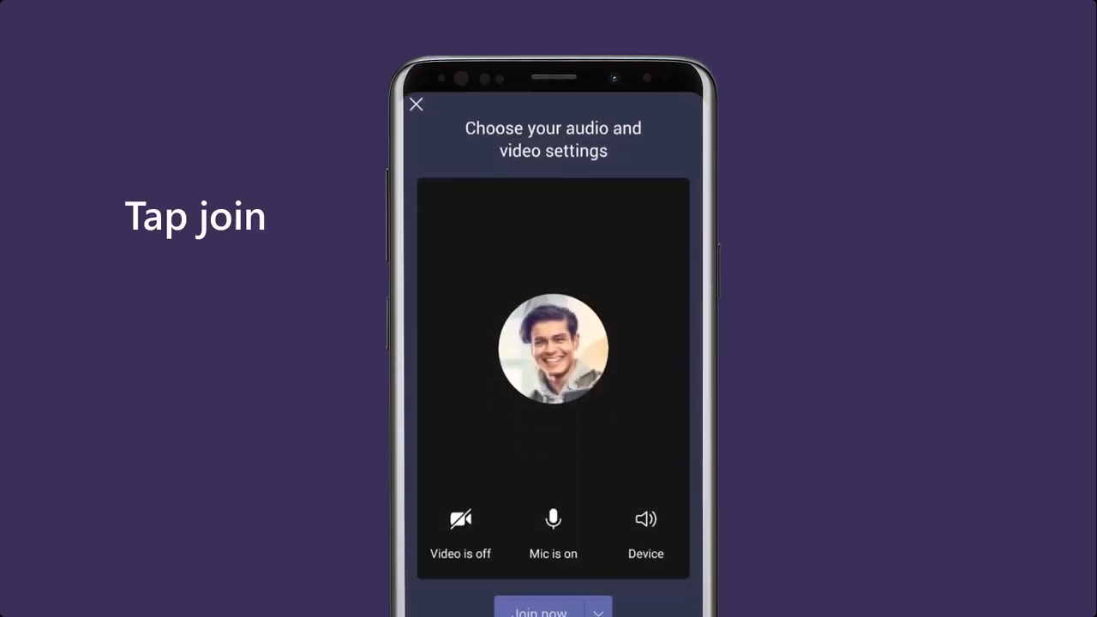
left_click(539, 610)
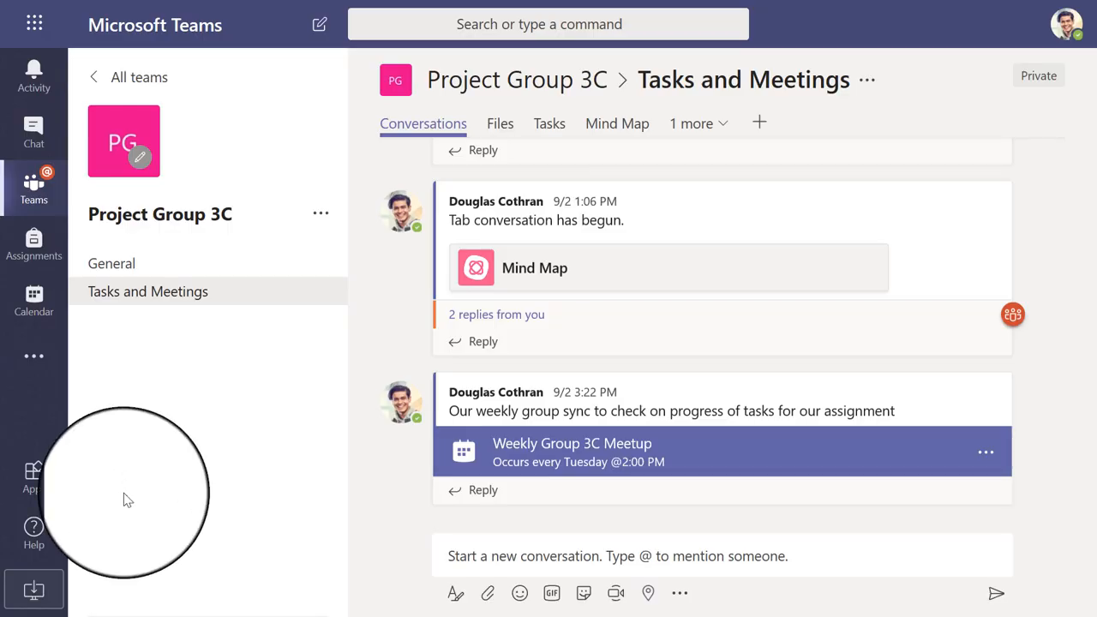
mouse_move(33, 531)
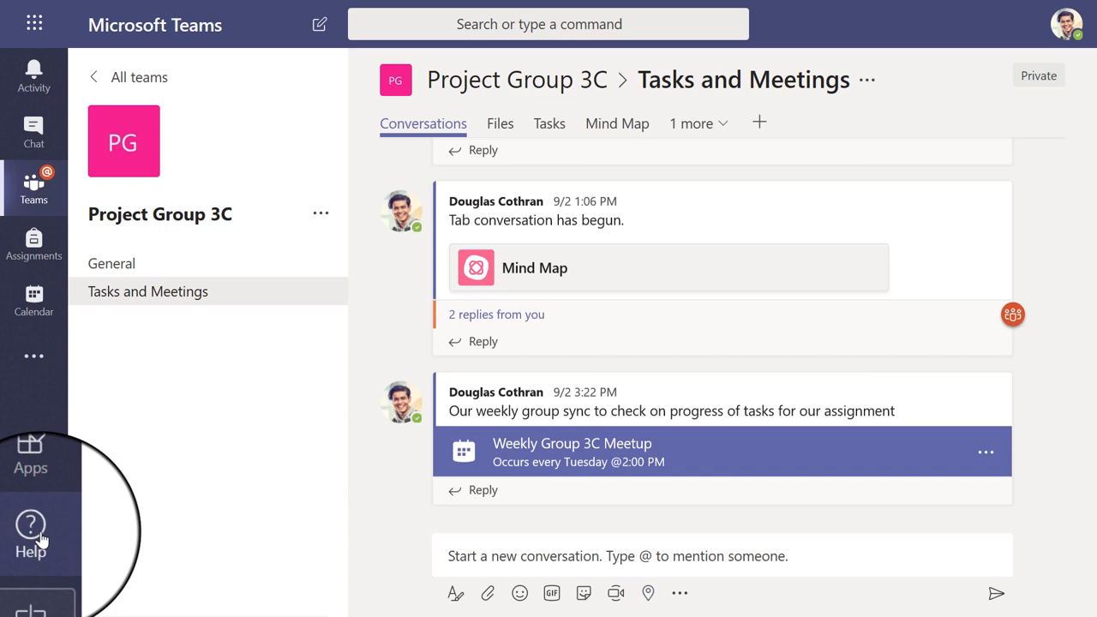
- Go to the Help Training page listing videos like Welcome to Microsoft Teams
left_click(31, 531)
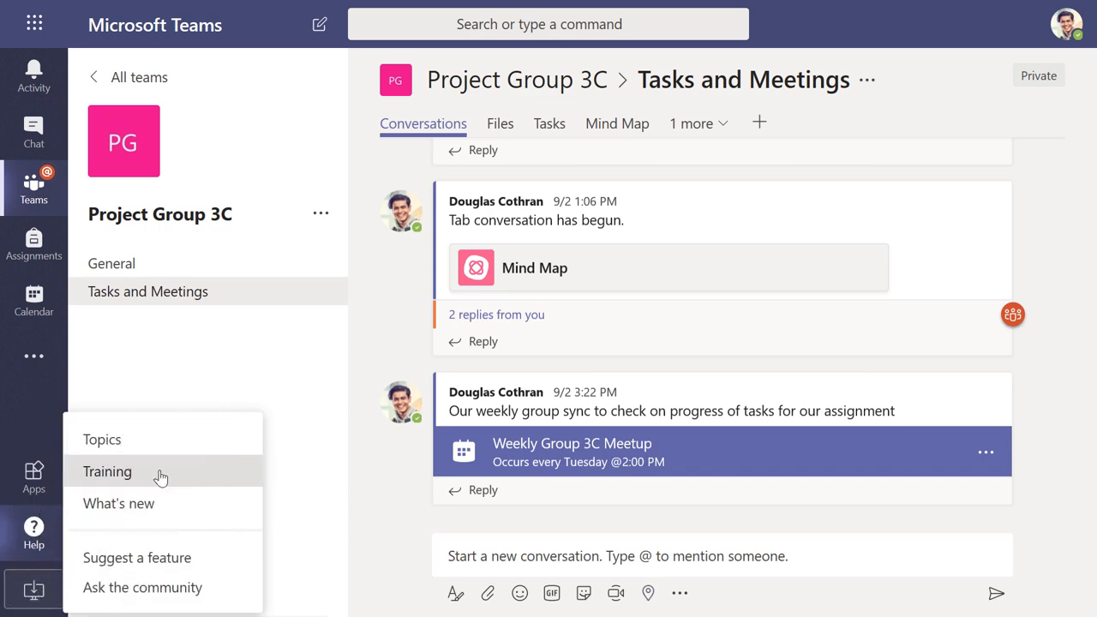
left_click(106, 469)
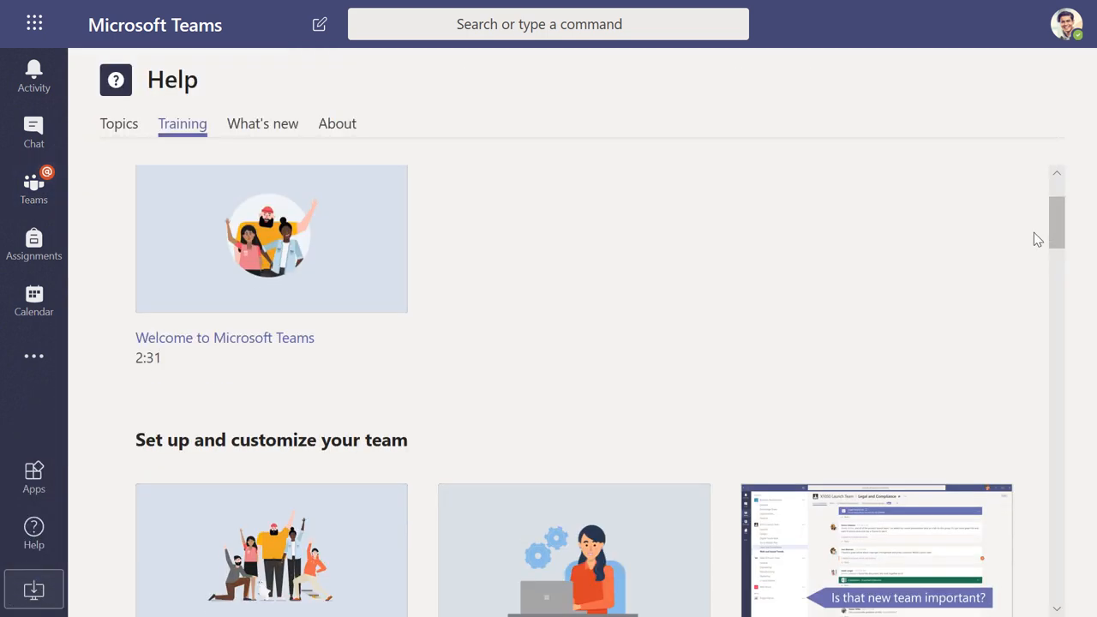